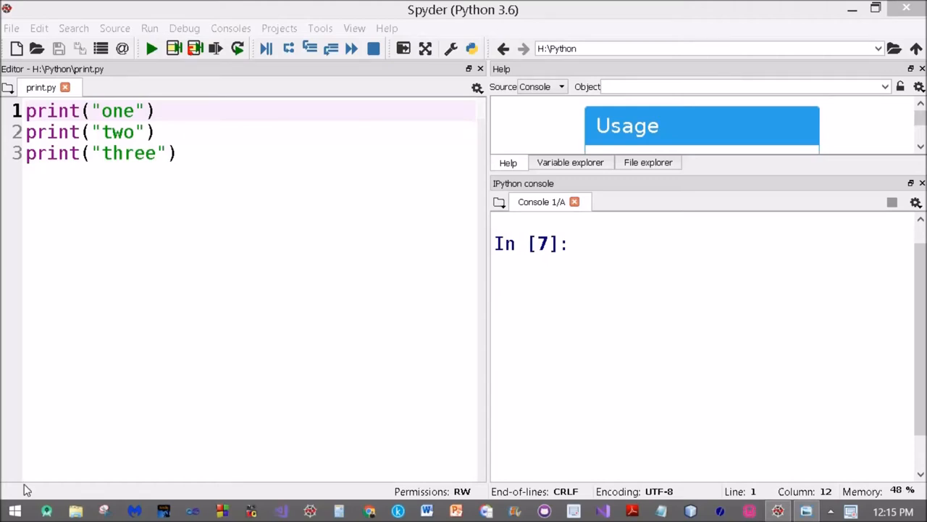
pyautogui.moveTo(29, 479)
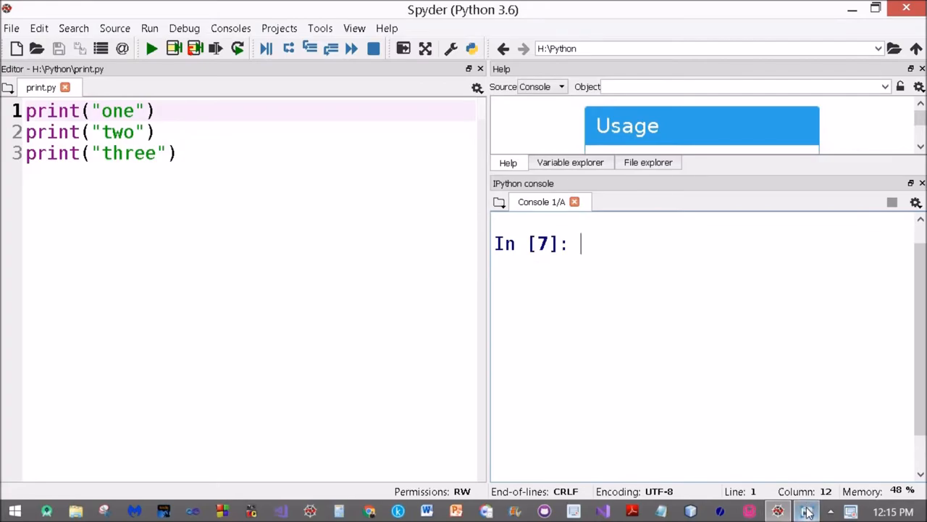
# View the Python Print Basics slide explaining end and sep.
pyautogui.click(806, 510)
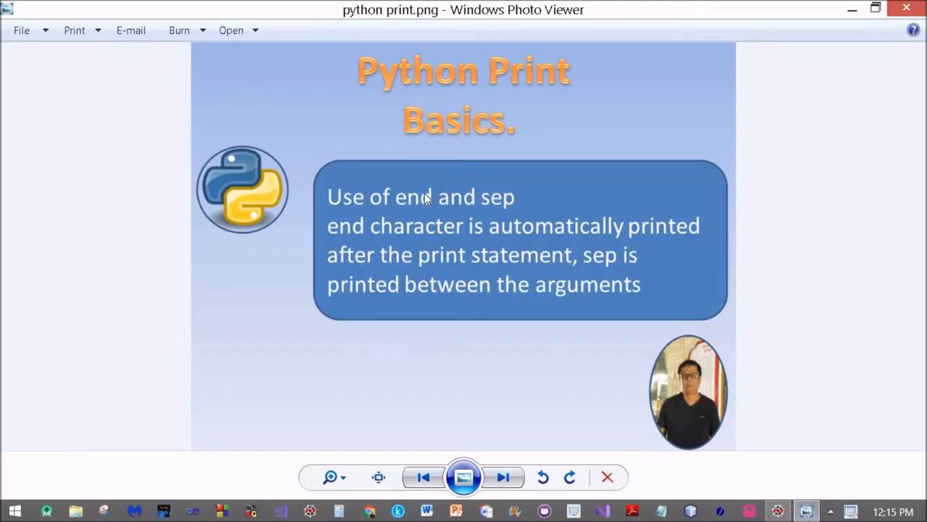
pyautogui.moveTo(496, 206)
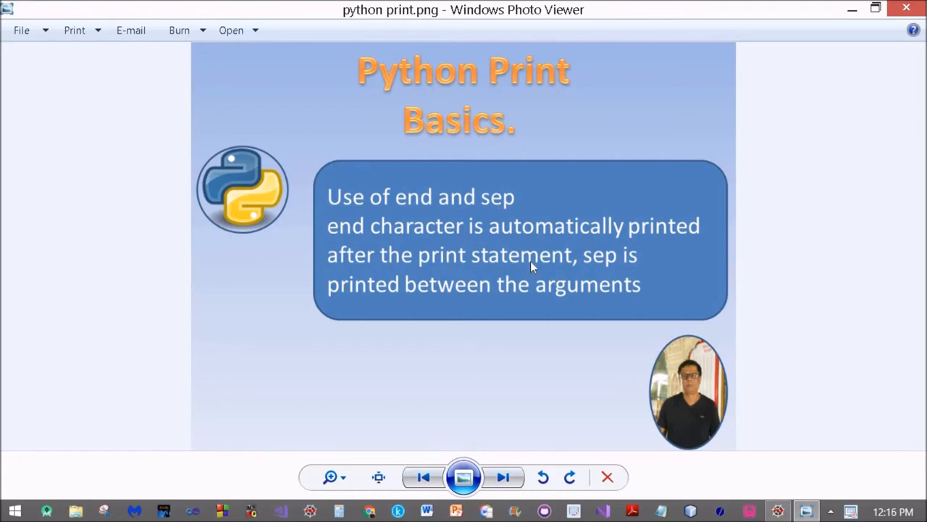
pyautogui.moveTo(748, 463)
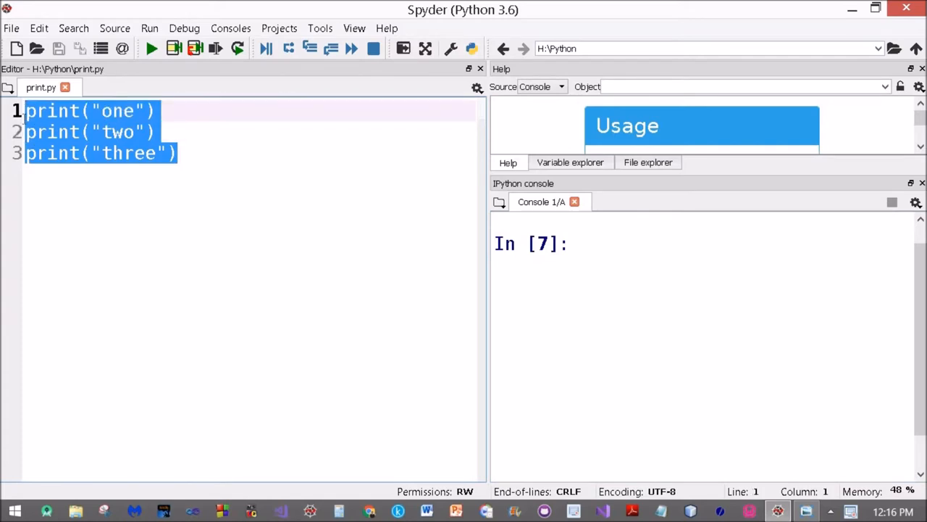
# Run print.py so one, two and three print on separate lines.
pyautogui.click(82, 153)
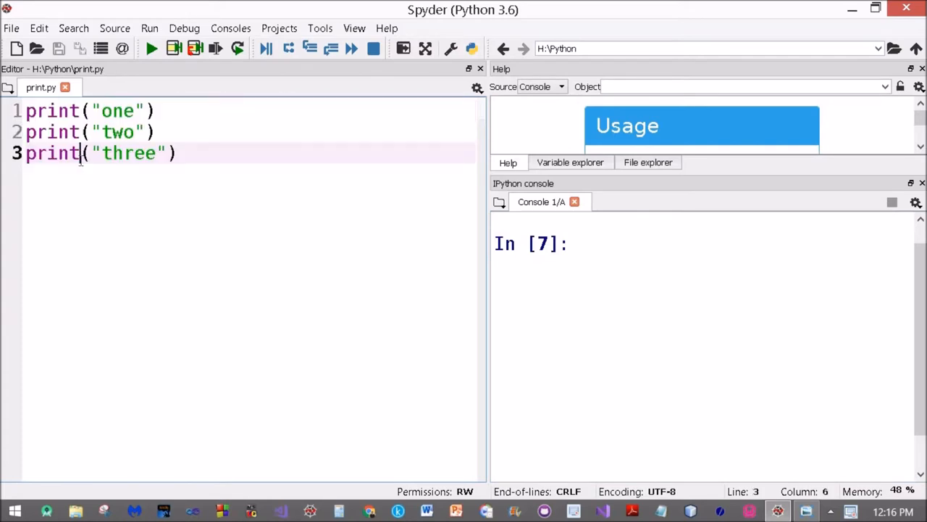
pyautogui.click(151, 49)
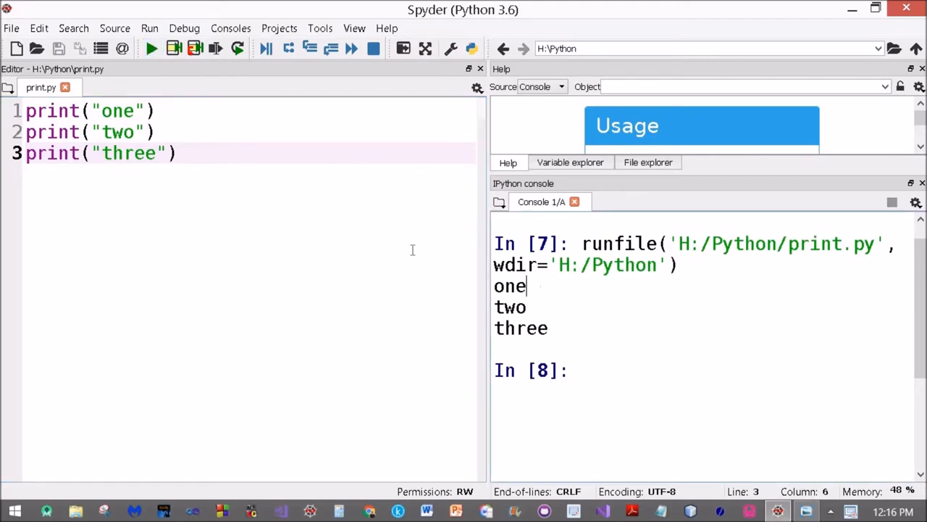
pyautogui.moveTo(537, 284)
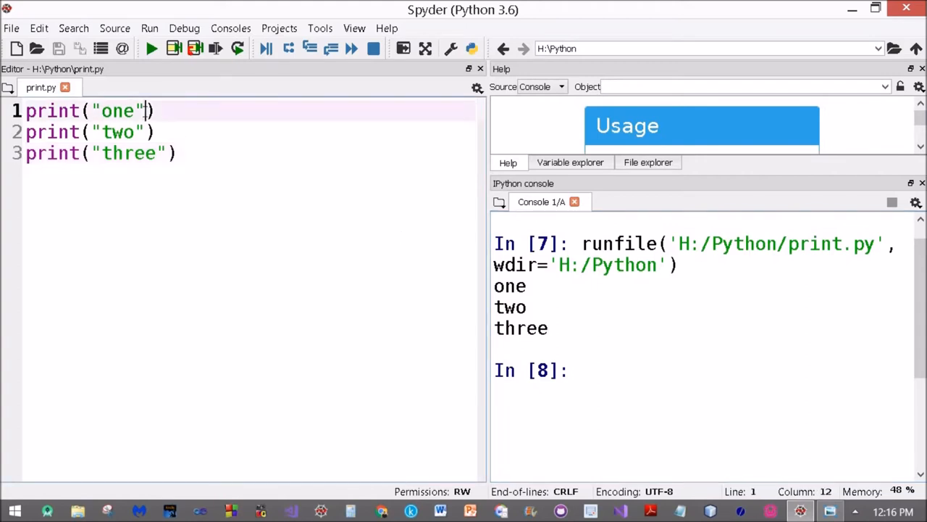
# Give the first print end="" and run to get onetwo then three.
pyautogui.write(',en')
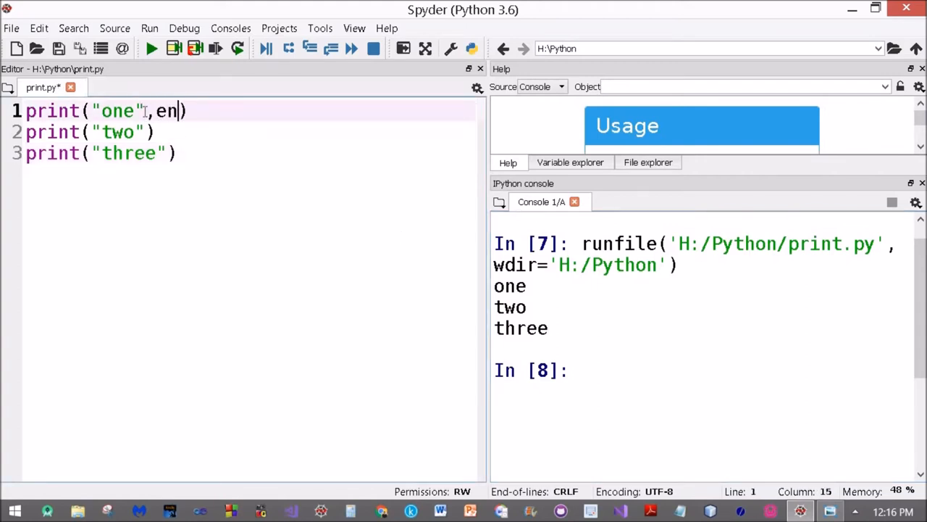
pyautogui.write('d=')
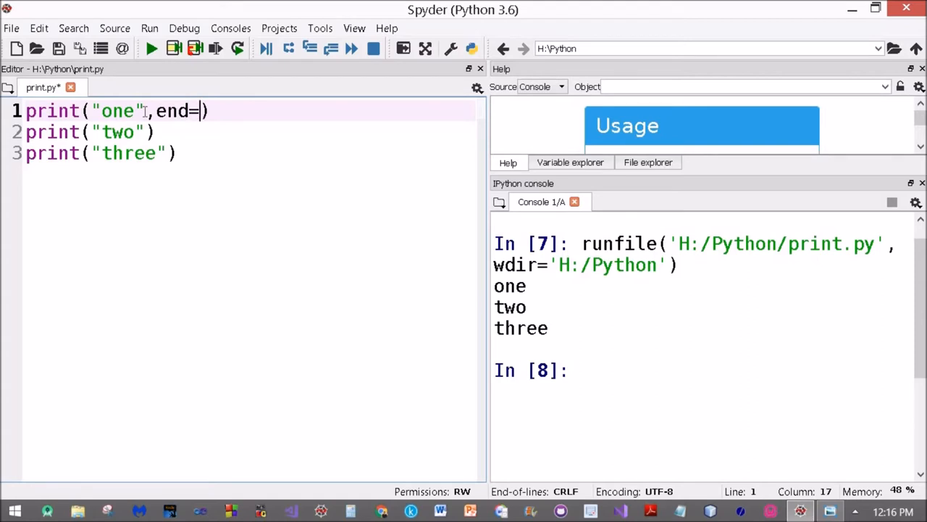
pyautogui.write('""')
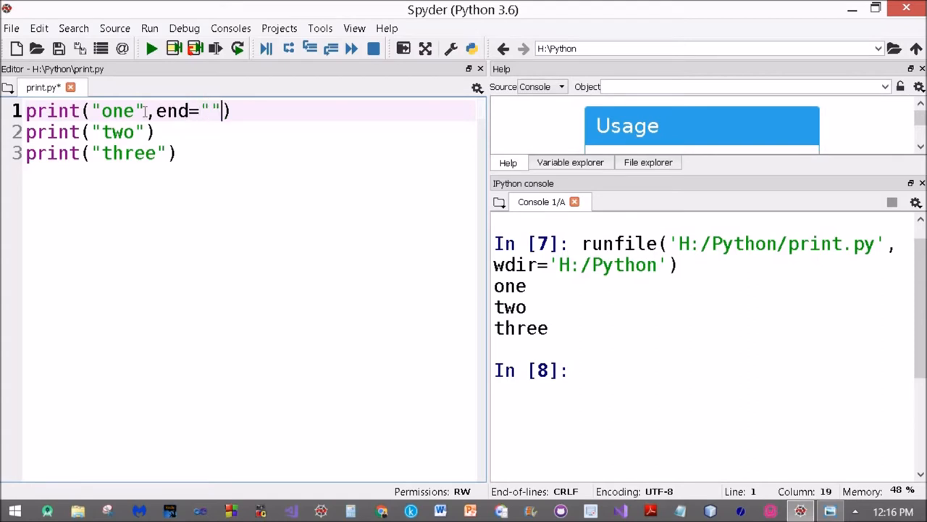
pyautogui.moveTo(151, 49)
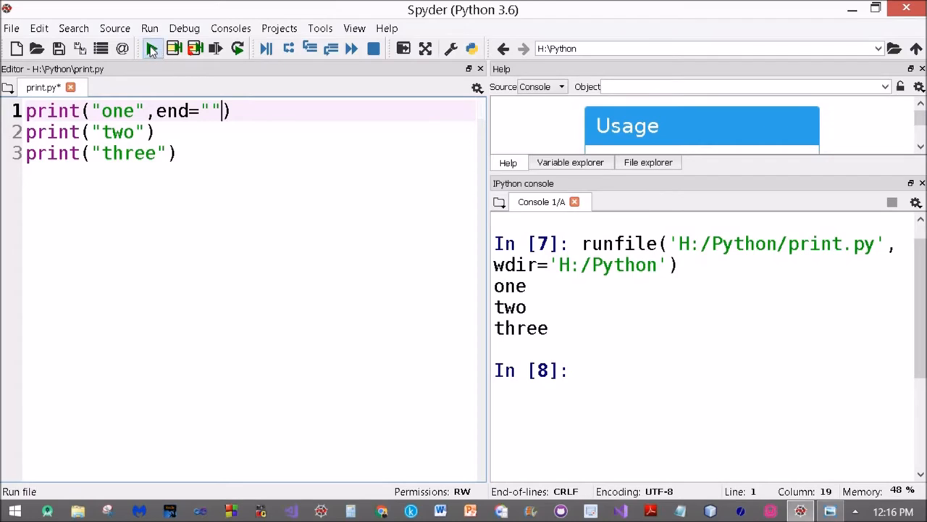
pyautogui.click(154, 48)
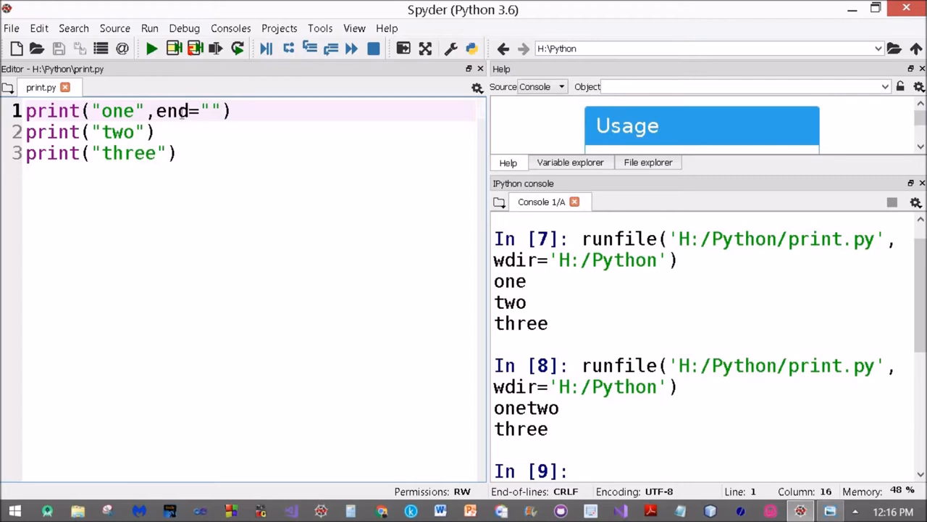
pyautogui.moveTo(232, 133)
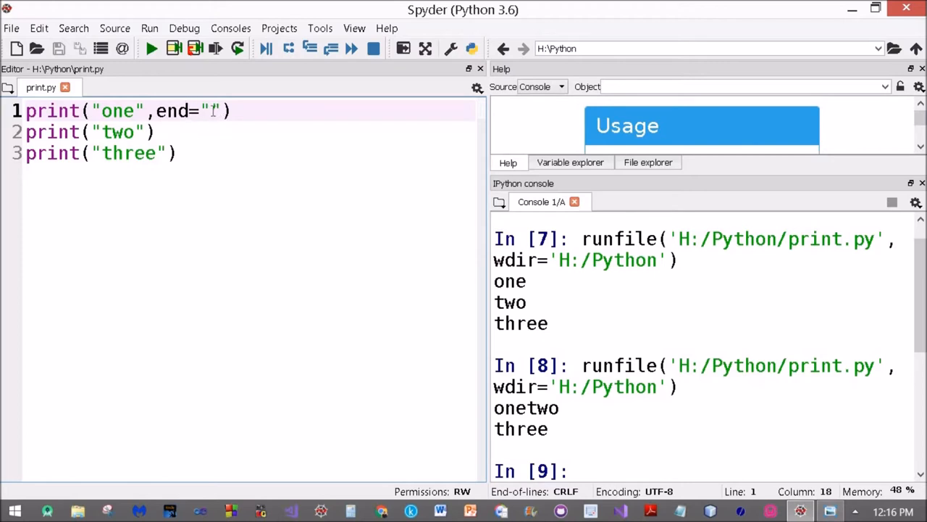
# Try end="\n", end="" and end="," on the first print, running each, ending with one,two then three.
pyautogui.write('\\')
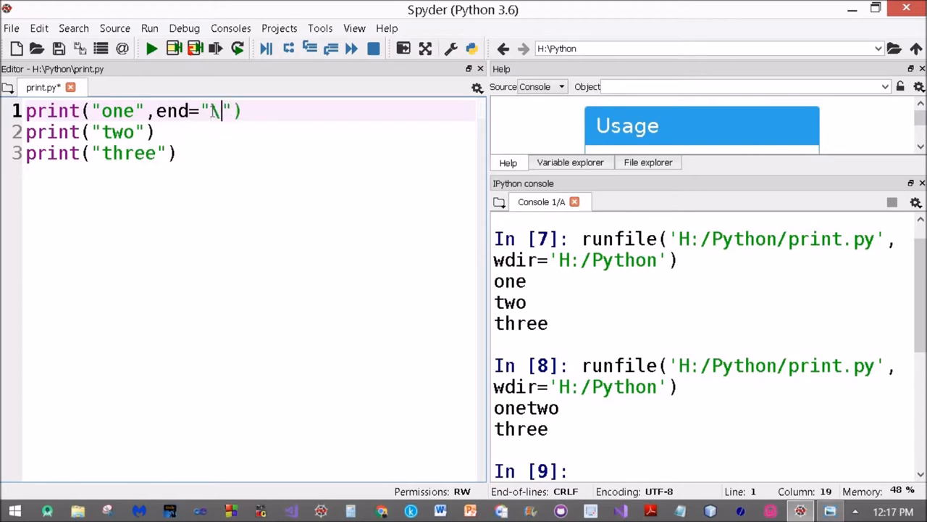
pyautogui.write('n')
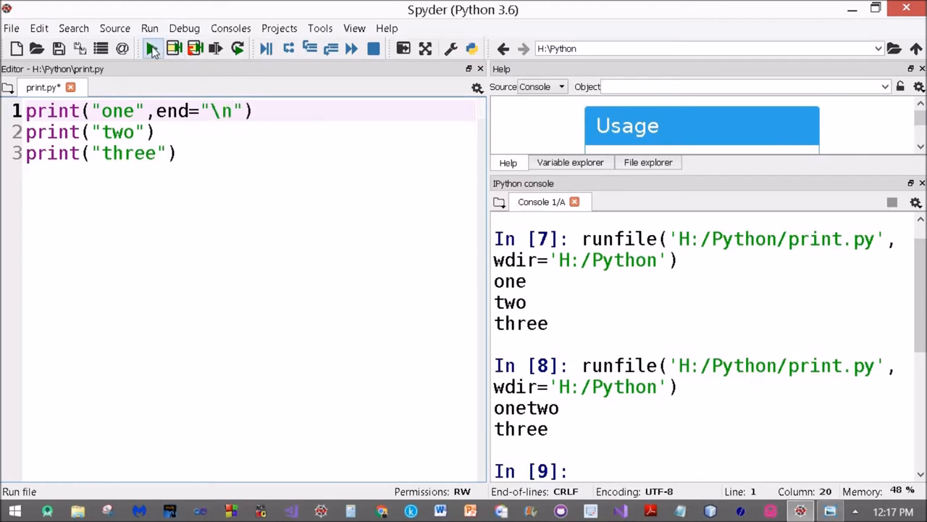
pyautogui.click(151, 49)
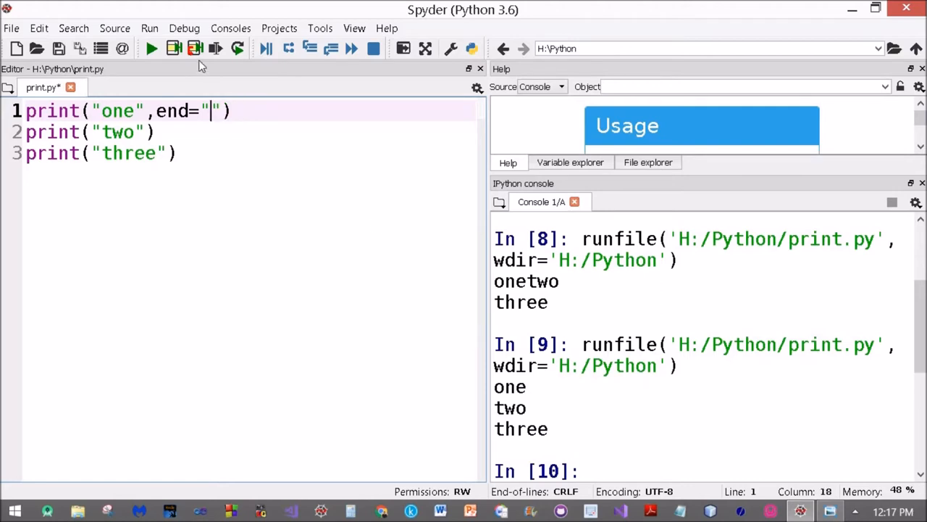
pyautogui.click(151, 48)
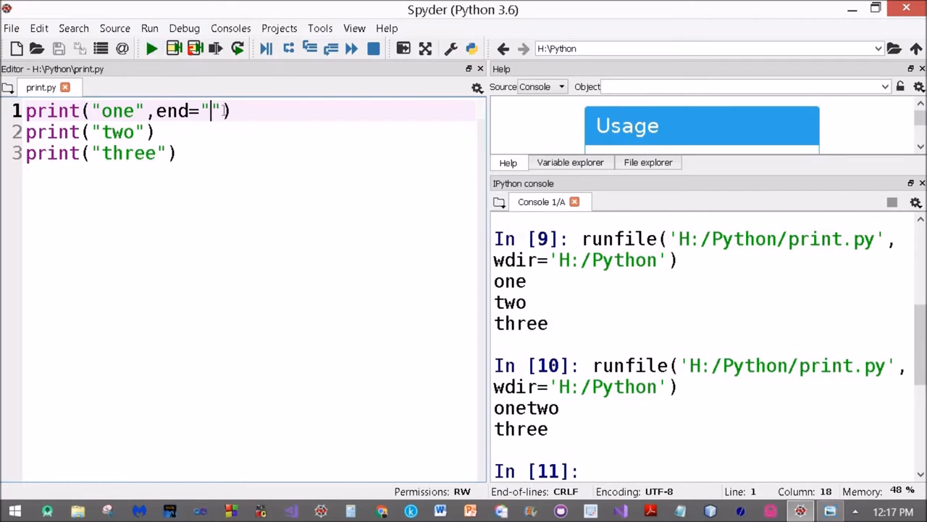
pyautogui.write(',')
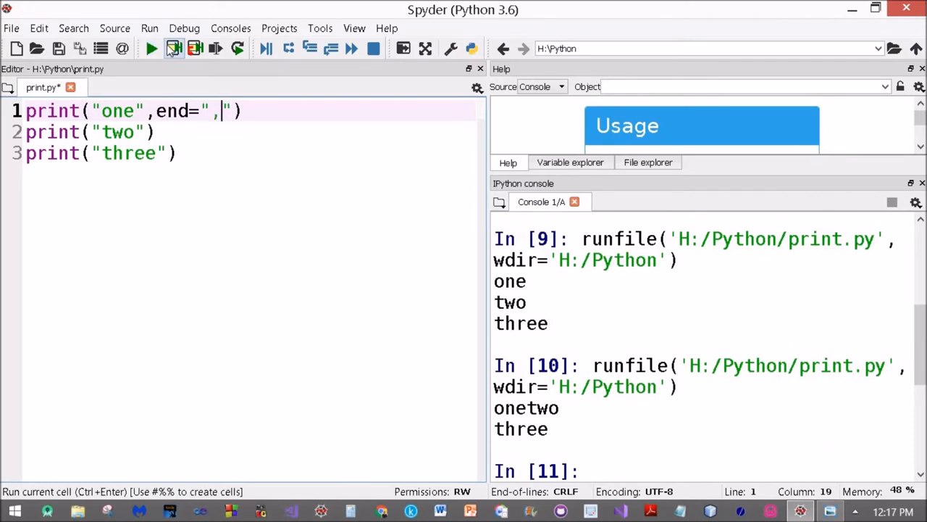
pyautogui.click(150, 50)
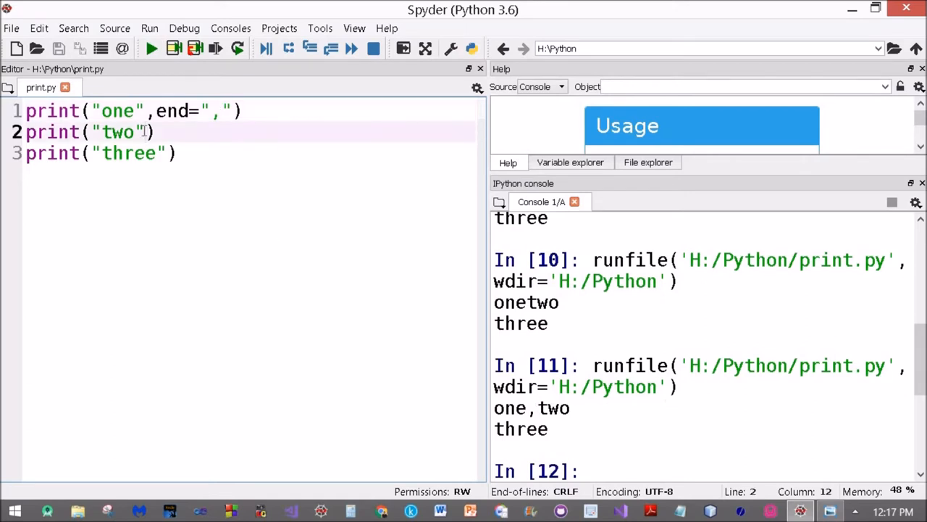
# Give the second print end=";" and run to get one,two;three on one line.
pyautogui.write(',end="')
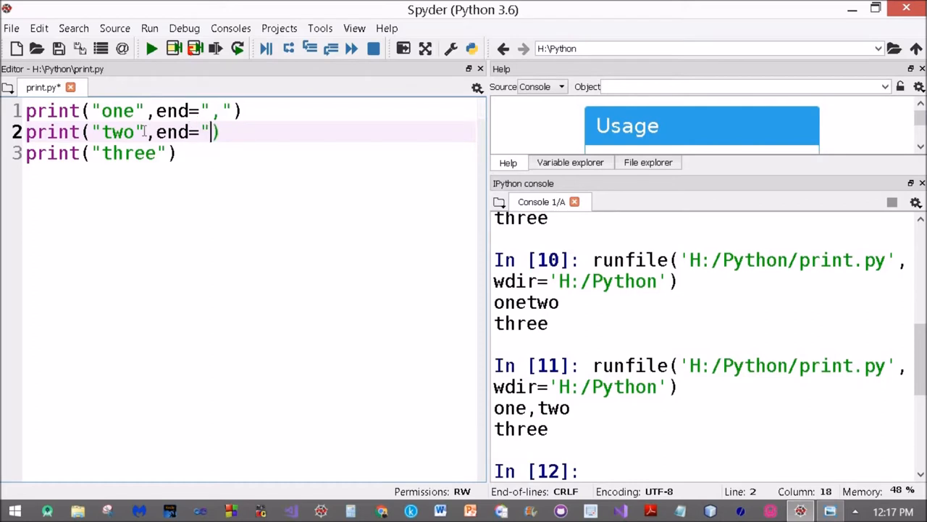
pyautogui.write(';"')
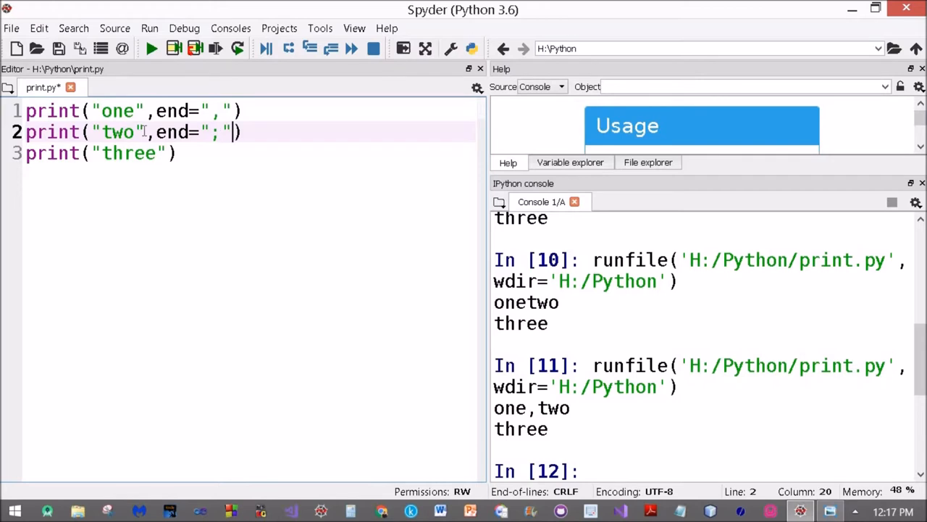
pyautogui.moveTo(580, 422)
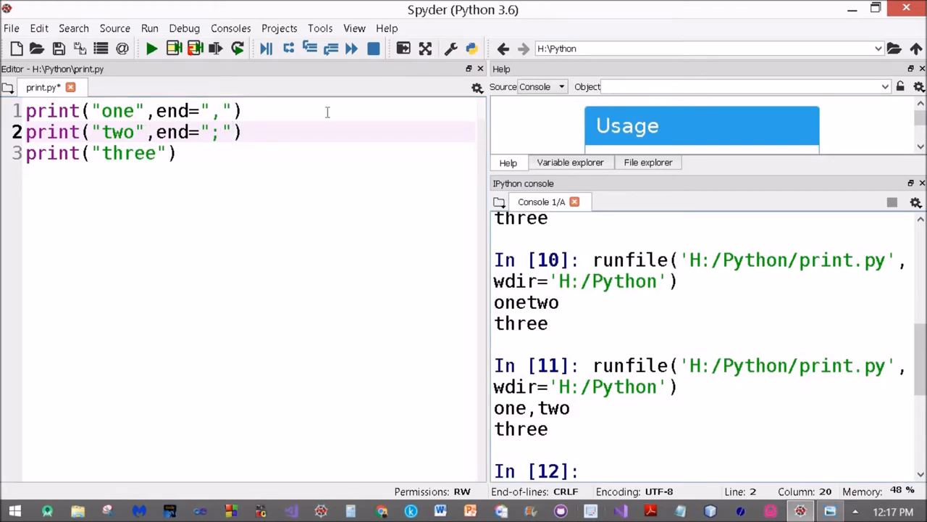
pyautogui.click(151, 48)
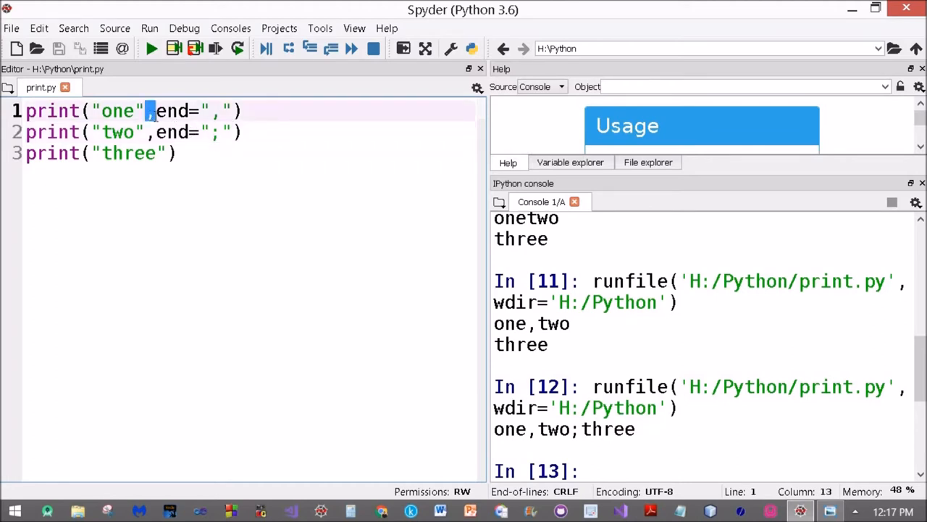
# Reduce the script to print("one","two") and print("three") and run, showing one two then three.
pyautogui.moveTo(152, 110); pyautogui.dragTo(98, 132)
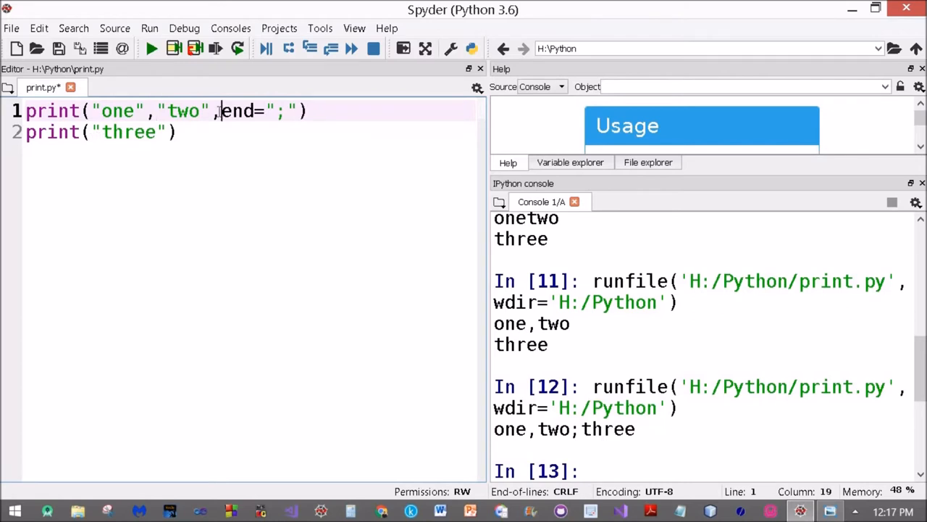
pyautogui.moveTo(220, 110); pyautogui.dragTo(290, 110)
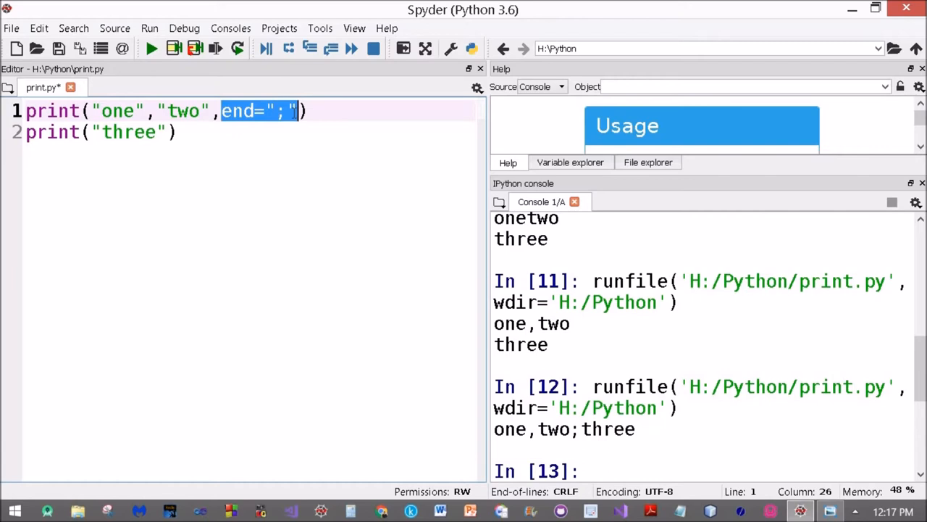
pyautogui.press('Delete')
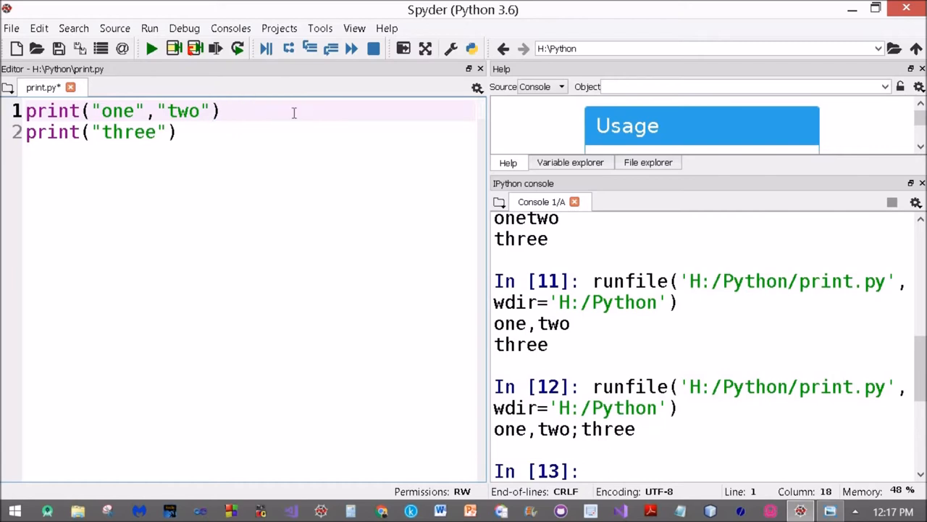
pyautogui.click(220, 110)
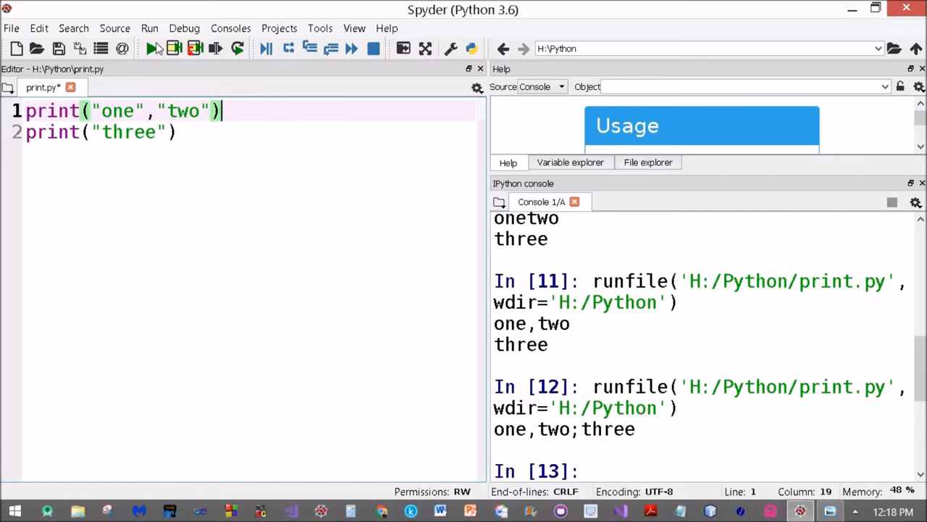
pyautogui.click(153, 49)
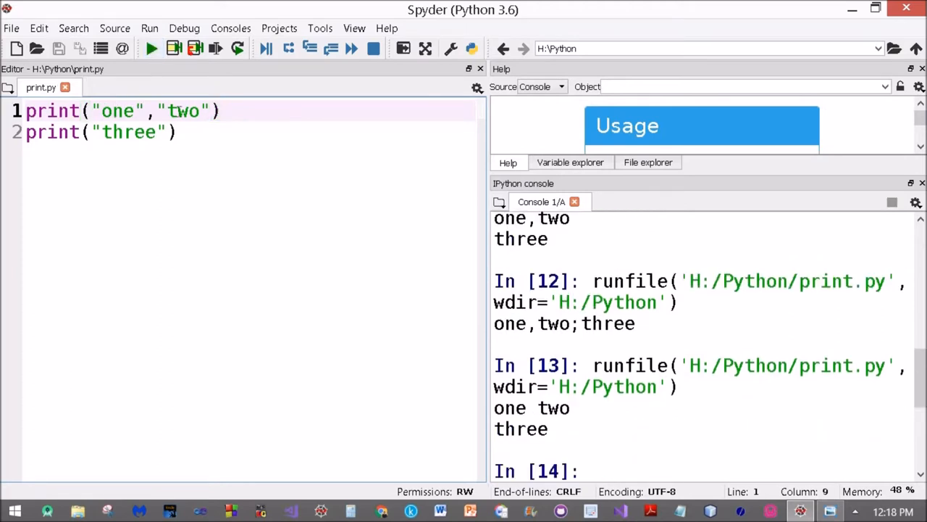
pyautogui.doubleClick(183, 110)
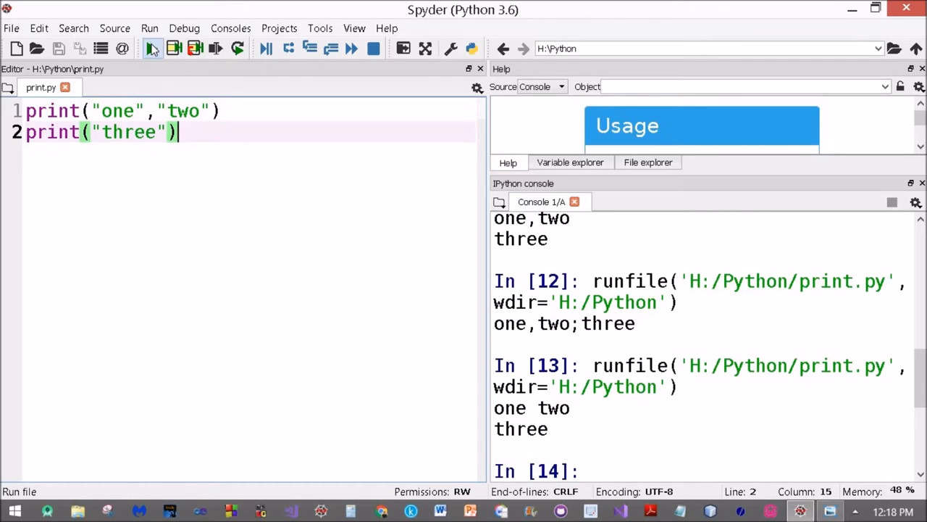
pyautogui.click(152, 50)
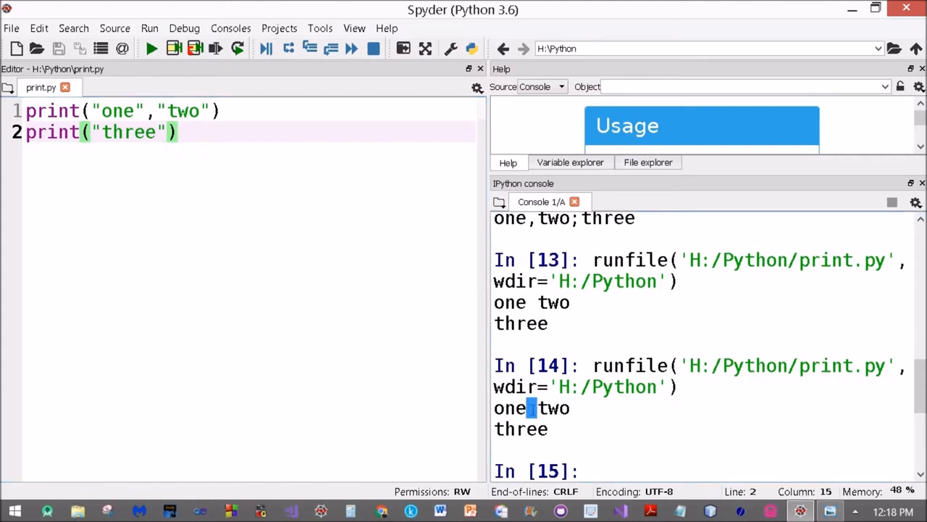
# Add sep="," to the first print and run to get one,two then three.
pyautogui.click(210, 110)
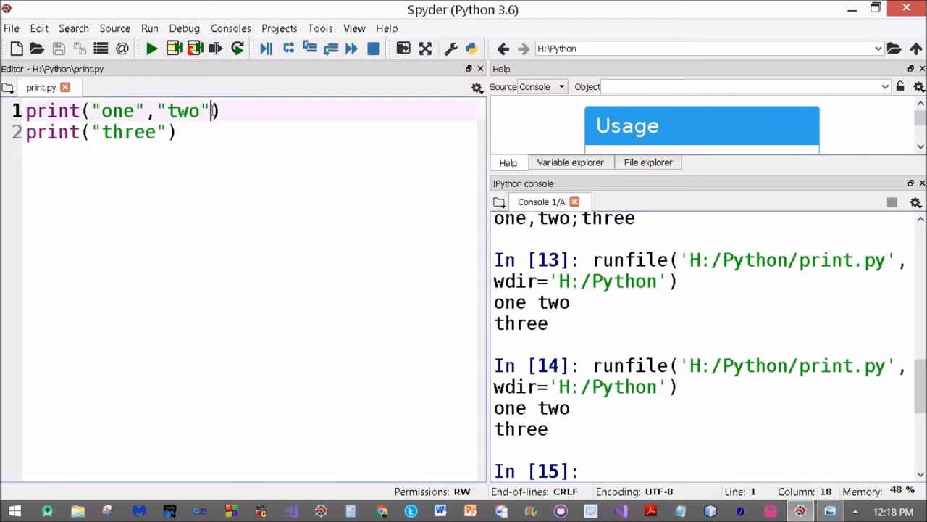
pyautogui.write(',se')
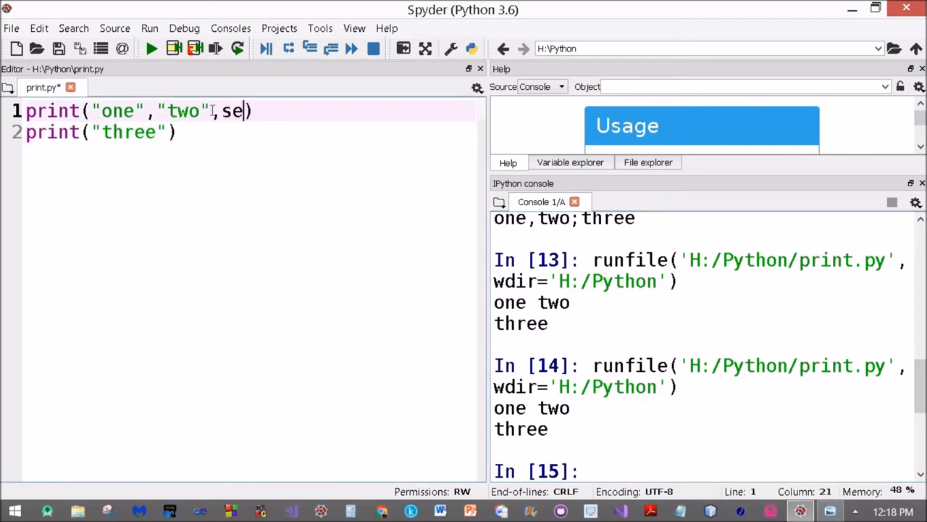
pyautogui.write('p=')
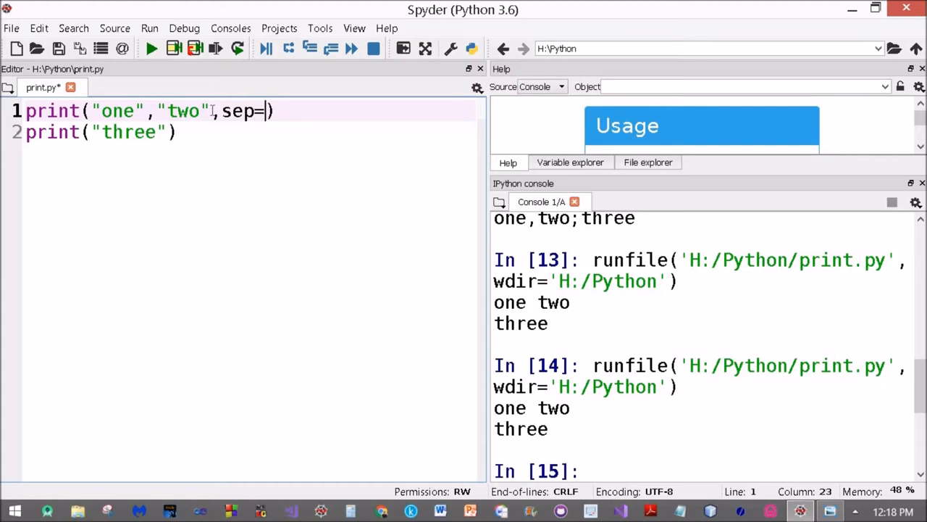
pyautogui.write('""')
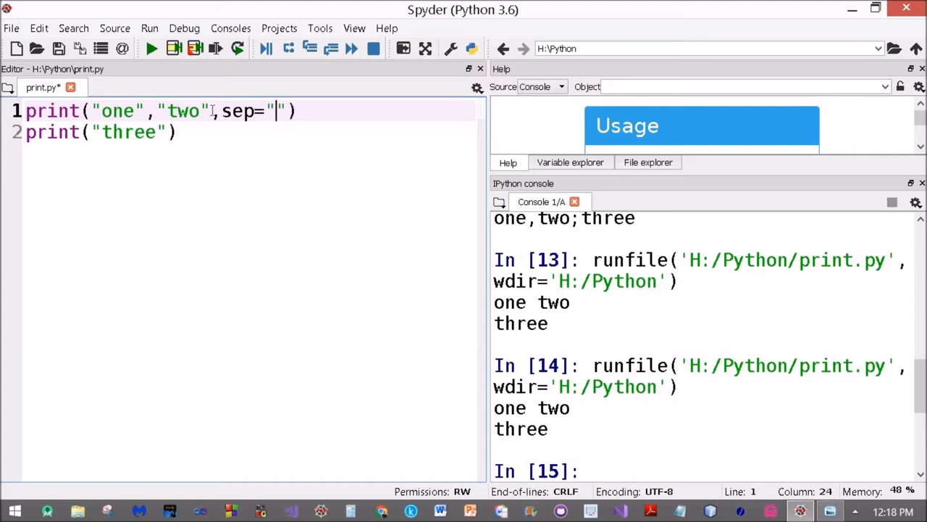
pyautogui.write(',')
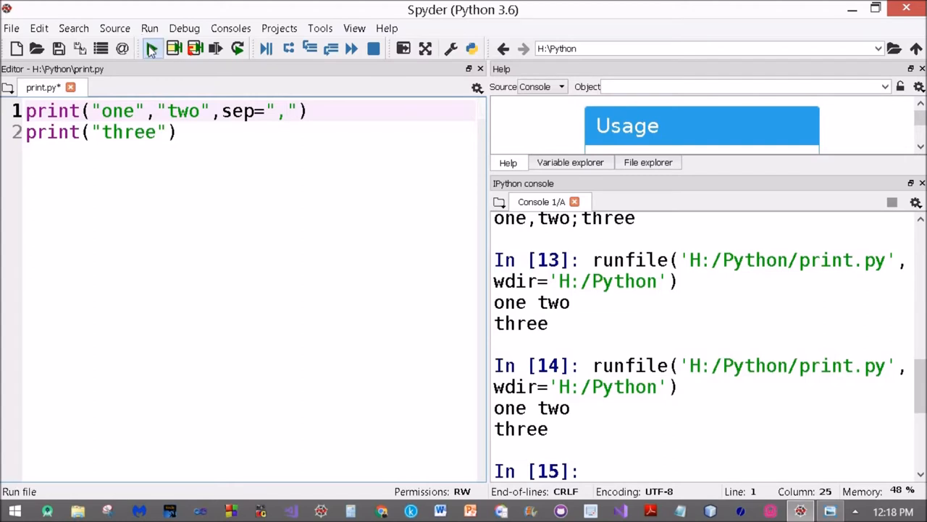
pyautogui.click(153, 49)
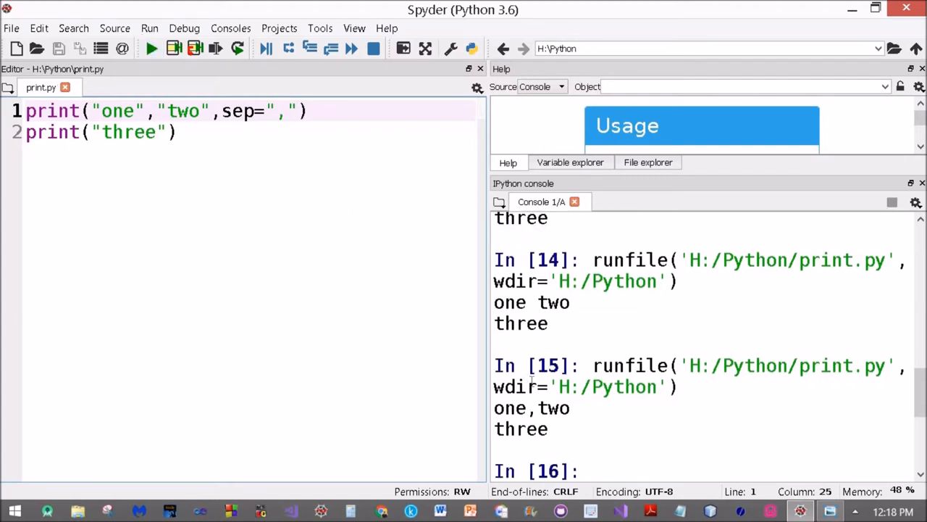
pyautogui.moveTo(435, 231)
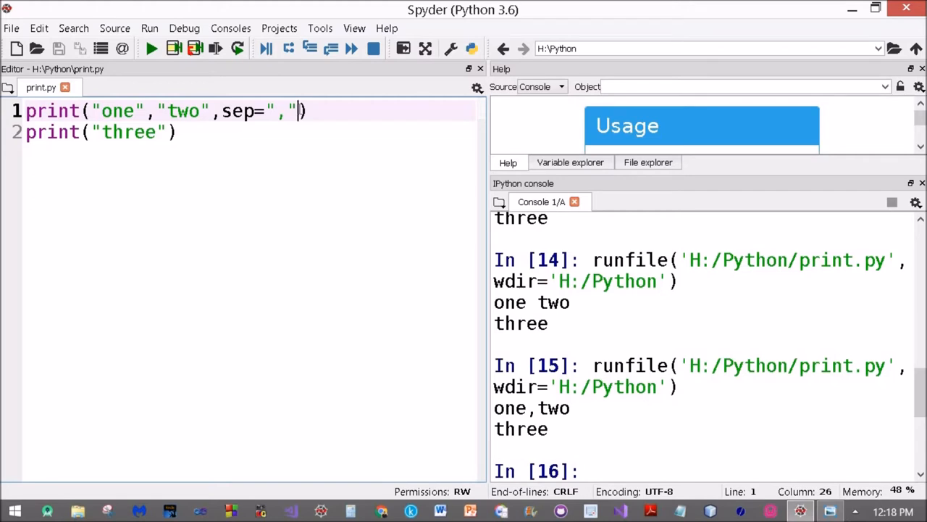
# Also give the first print end=";" and run to get one,two;three on one line.
pyautogui.write(',end')
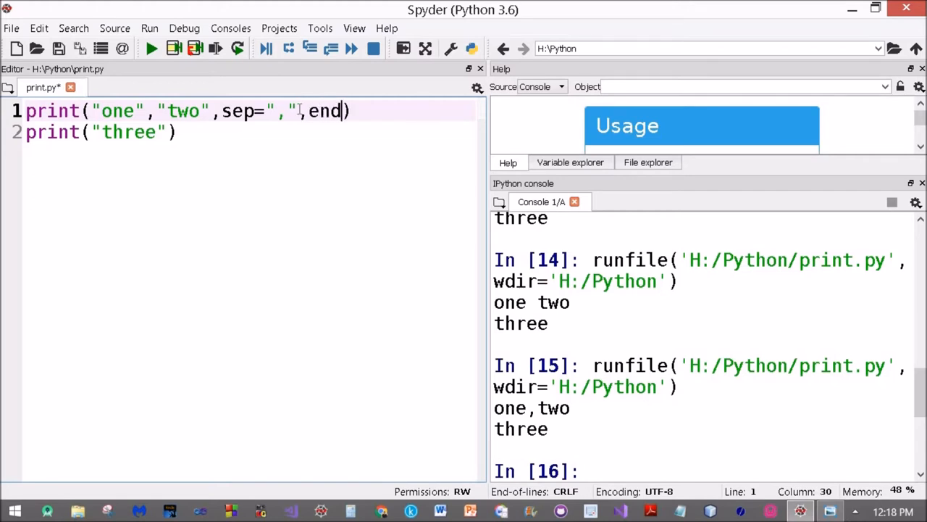
pyautogui.write('="')
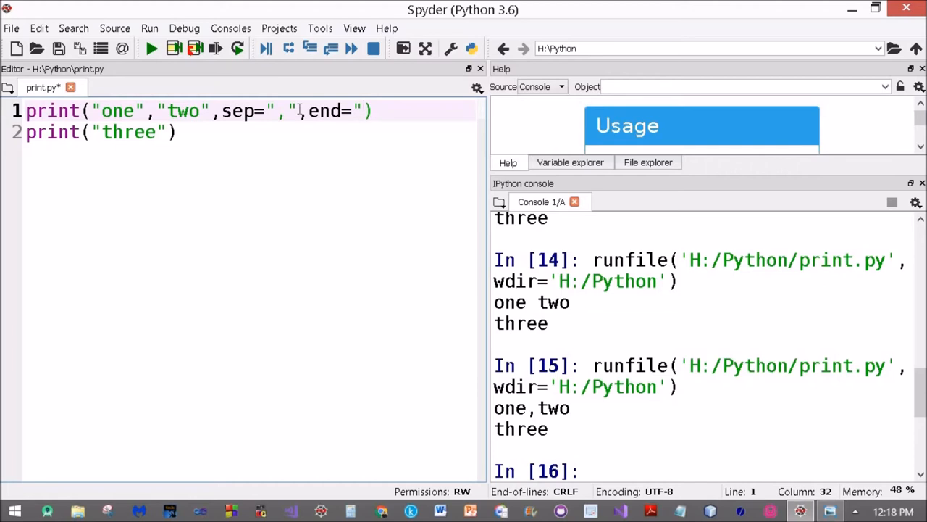
pyautogui.write(';')
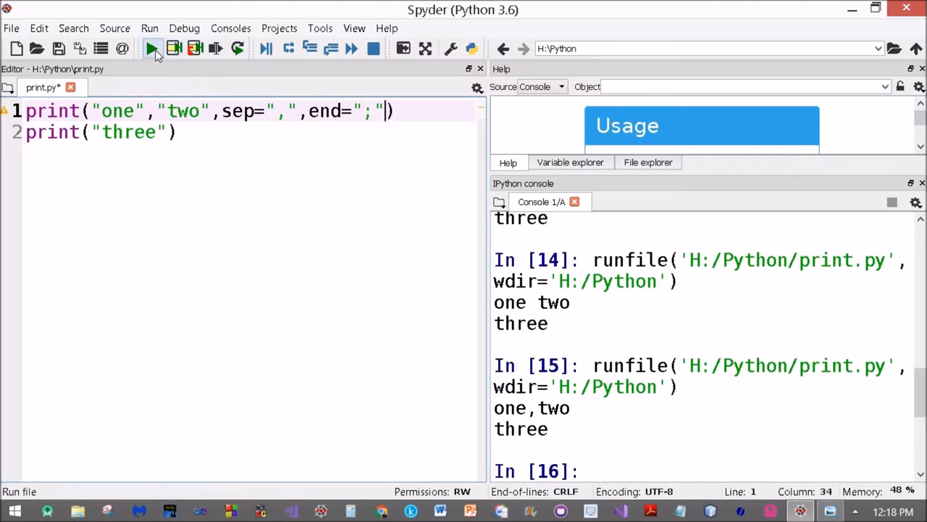
pyautogui.click(153, 49)
pyautogui.write(',')
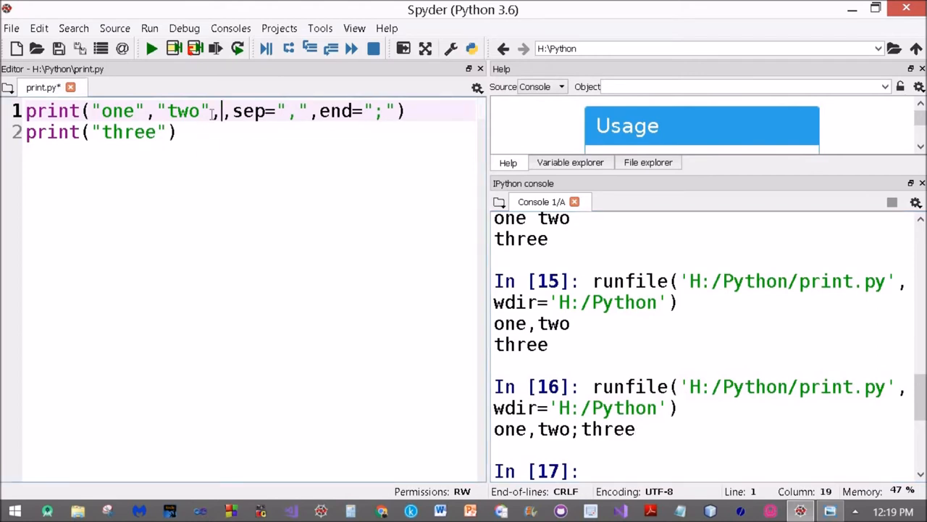
# Add 4 as a third value to the first print and run, showing one,two,4;three.
pyautogui.write('4')
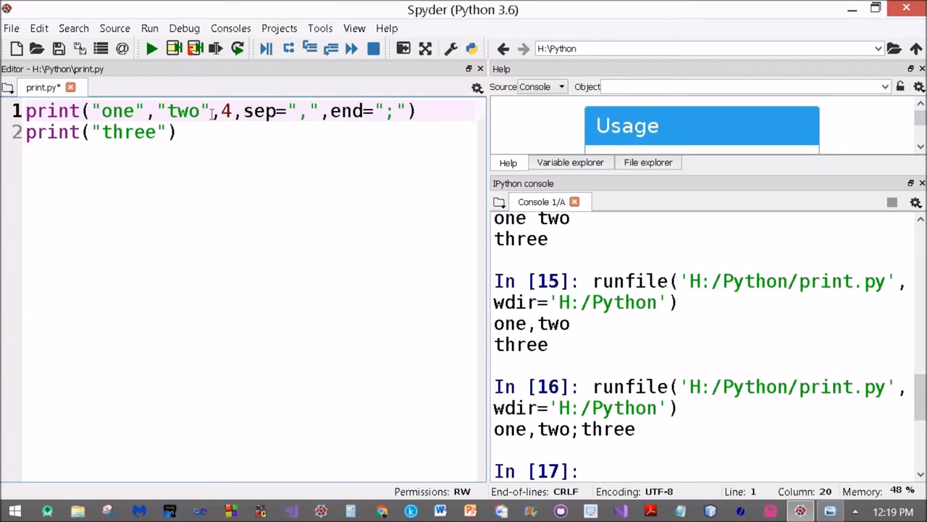
pyautogui.click(151, 49)
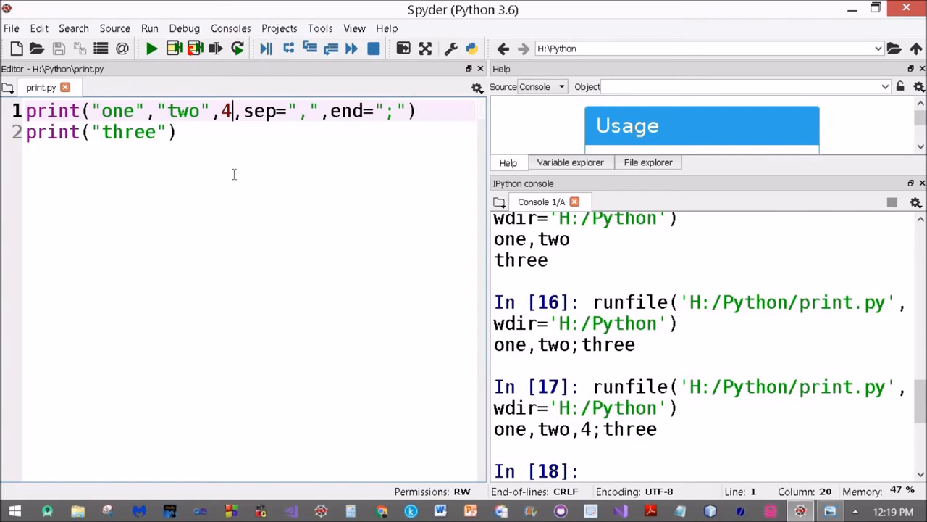
pyautogui.click(176, 132)
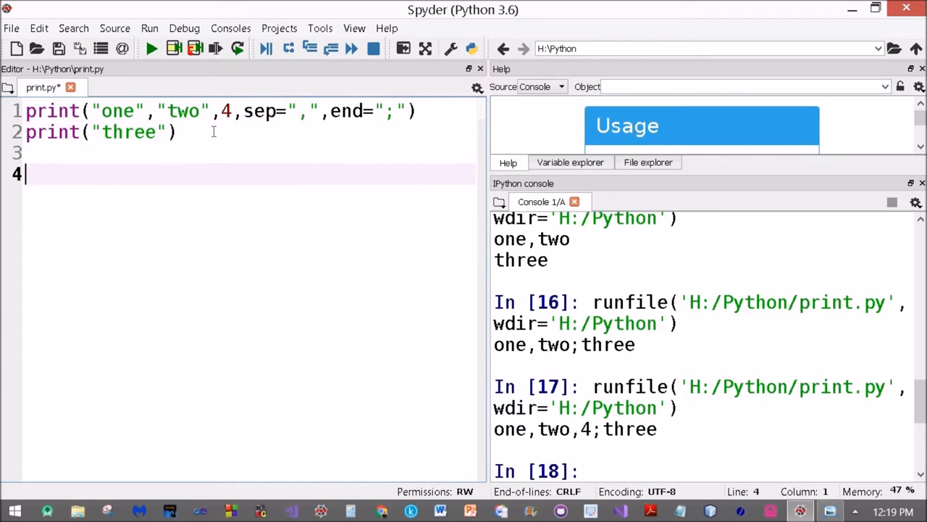
# Write the comment noting sep is the separator between print arguments.
pyautogui.write('#')
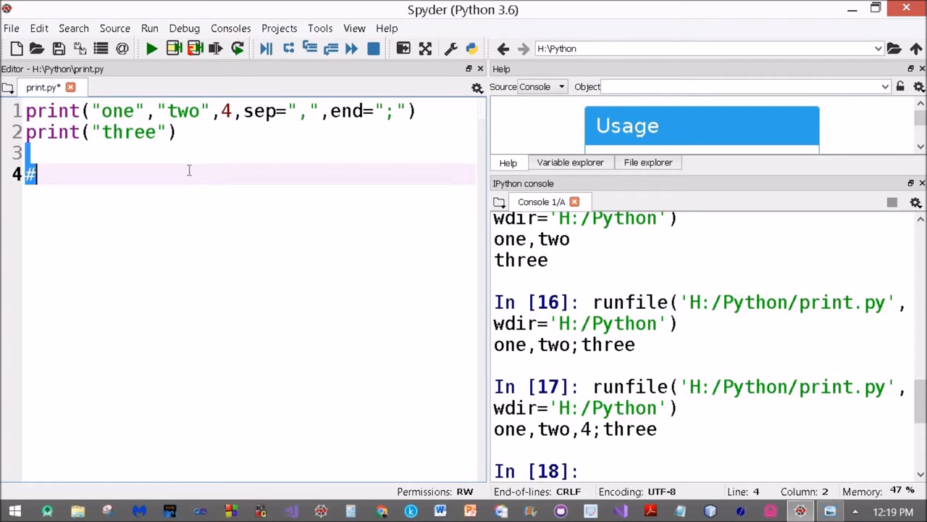
pyautogui.write('sep')
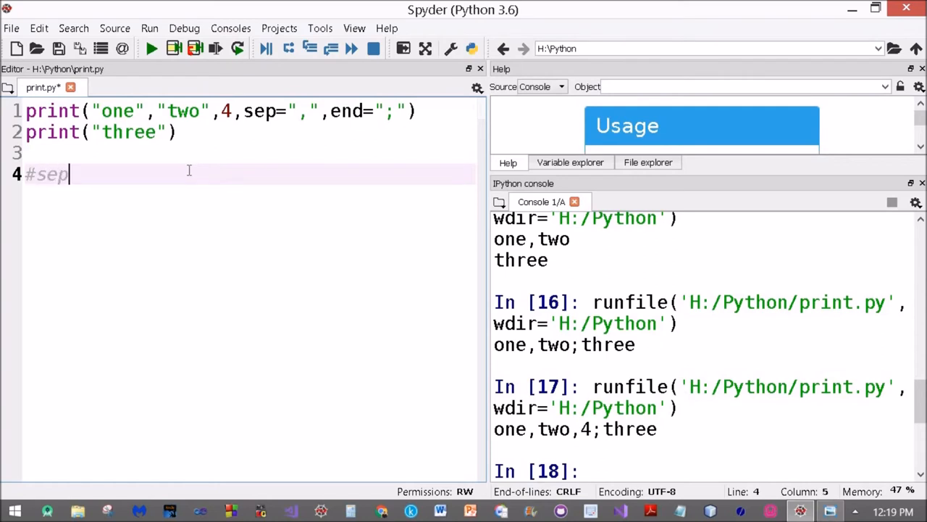
pyautogui.write('=is the s')
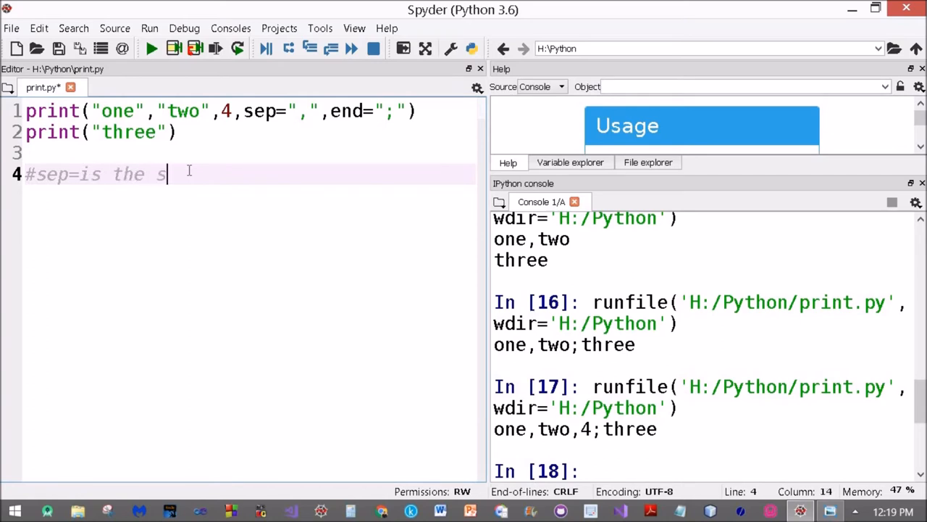
pyautogui.write('eparator')
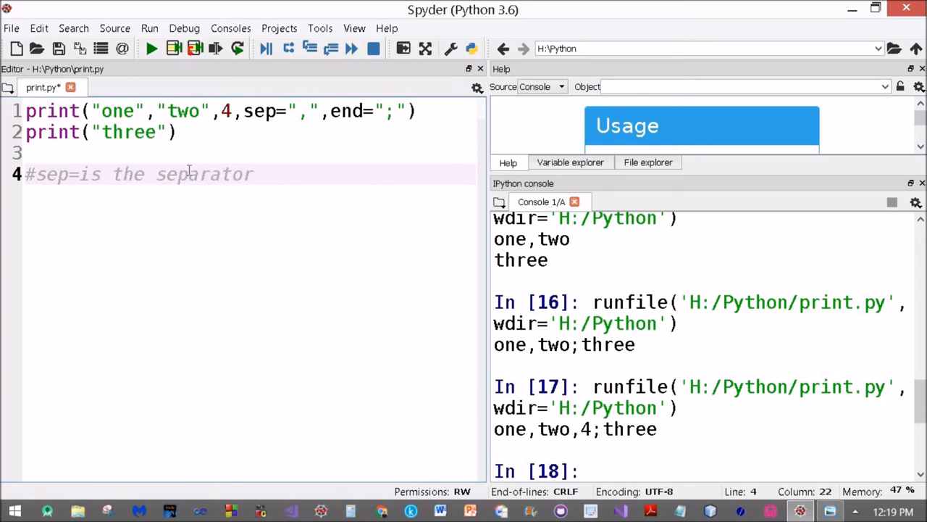
pyautogui.write('betwe')
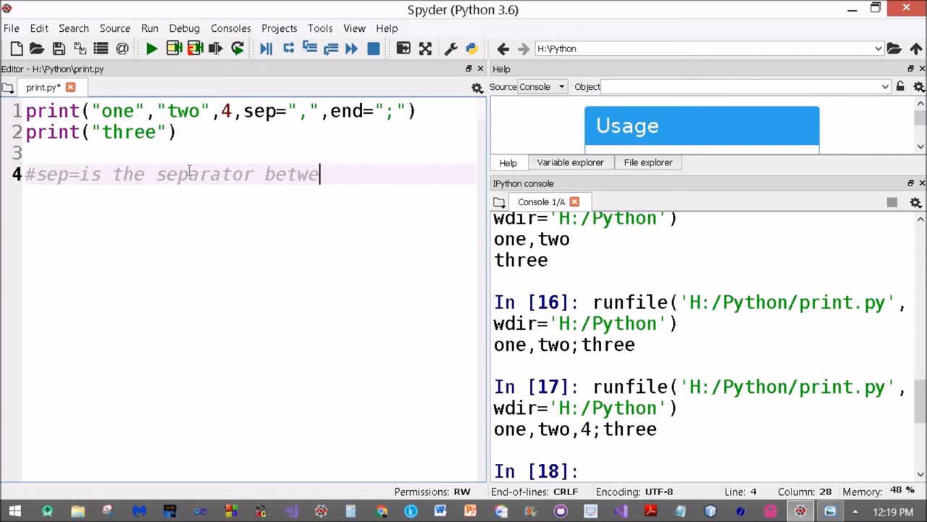
pyautogui.write('en two pr')
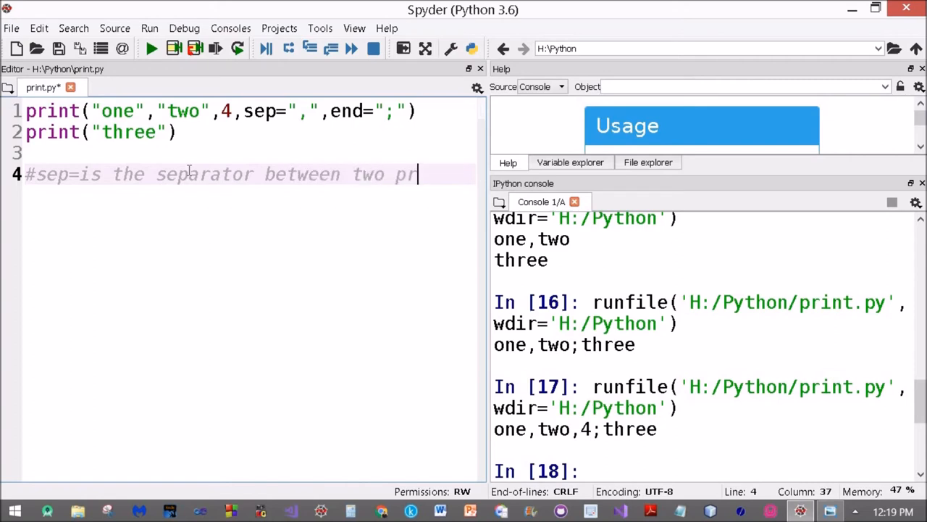
pyautogui.write('int a')
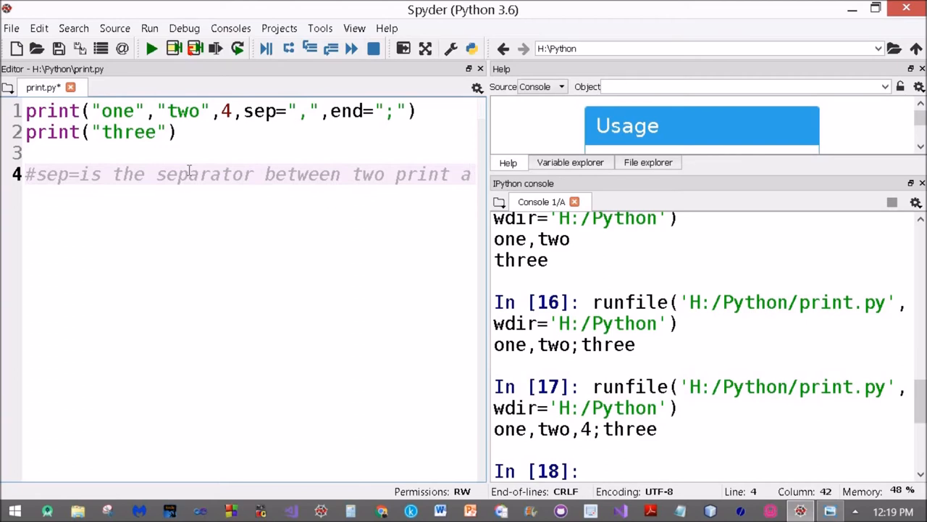
pyautogui.hscroll(3)
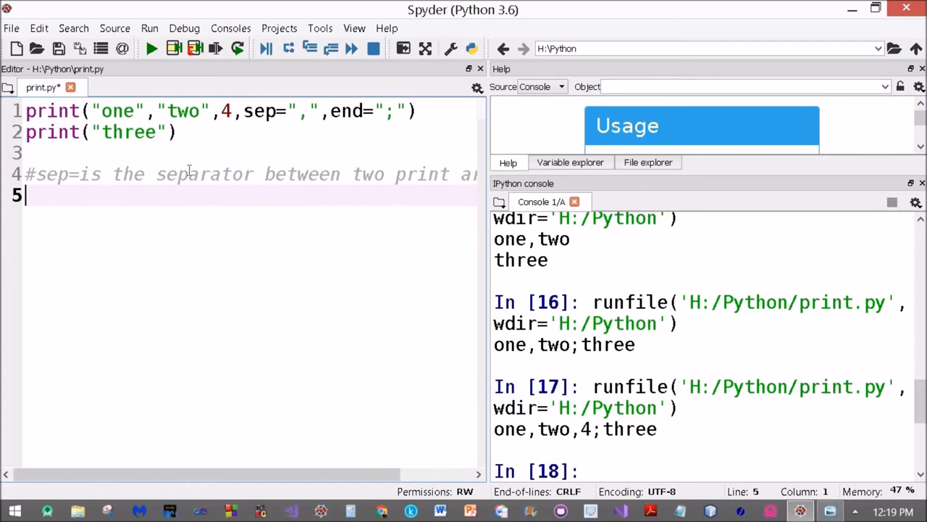
# Write the comment noting end is the character printed after the complete print statement.
pyautogui.write('#end is the')
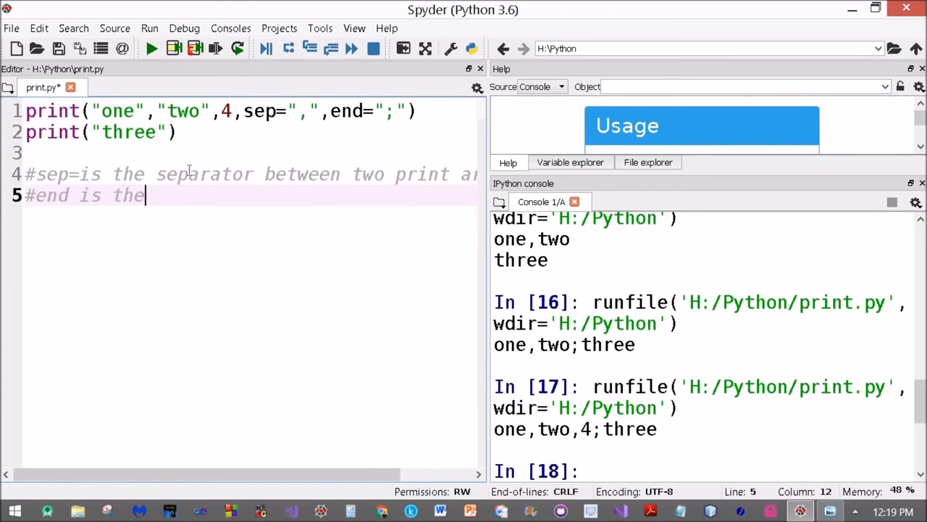
pyautogui.write('ch')
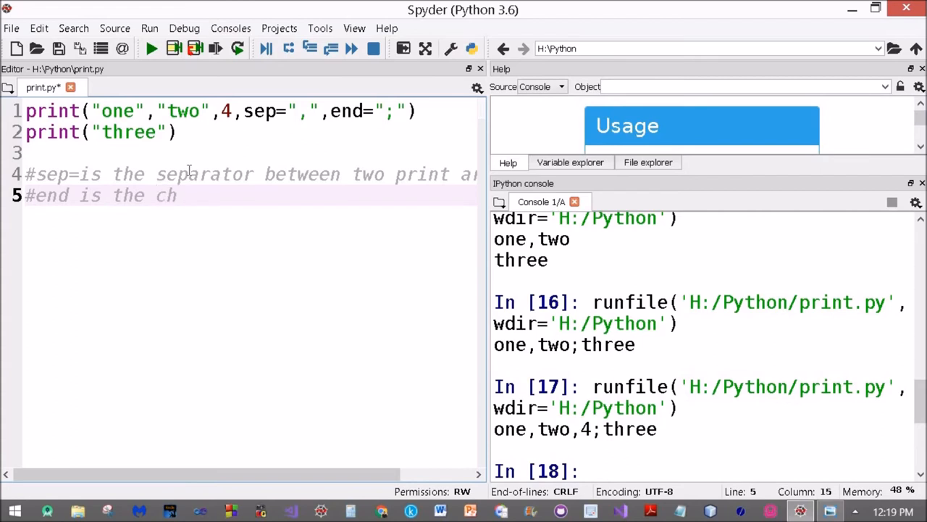
pyautogui.write('aracter')
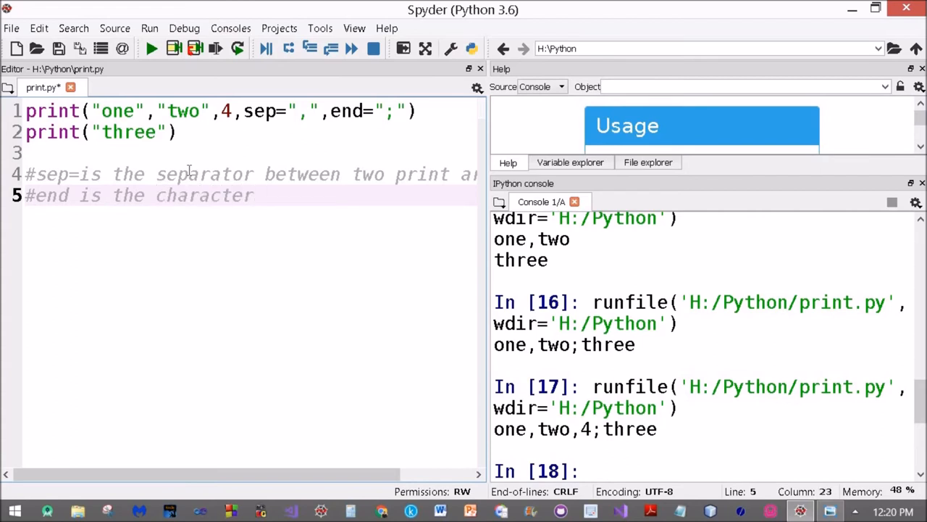
pyautogui.write('that is')
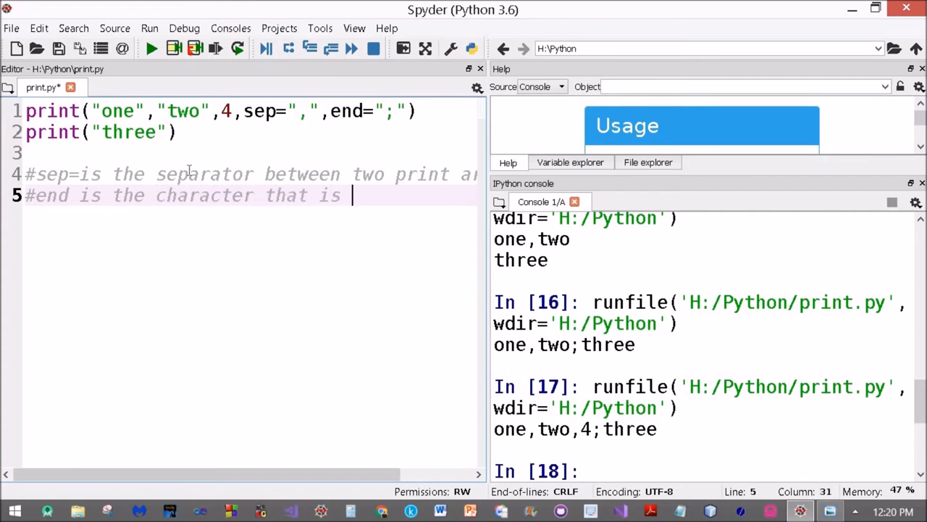
pyautogui.write('printed after')
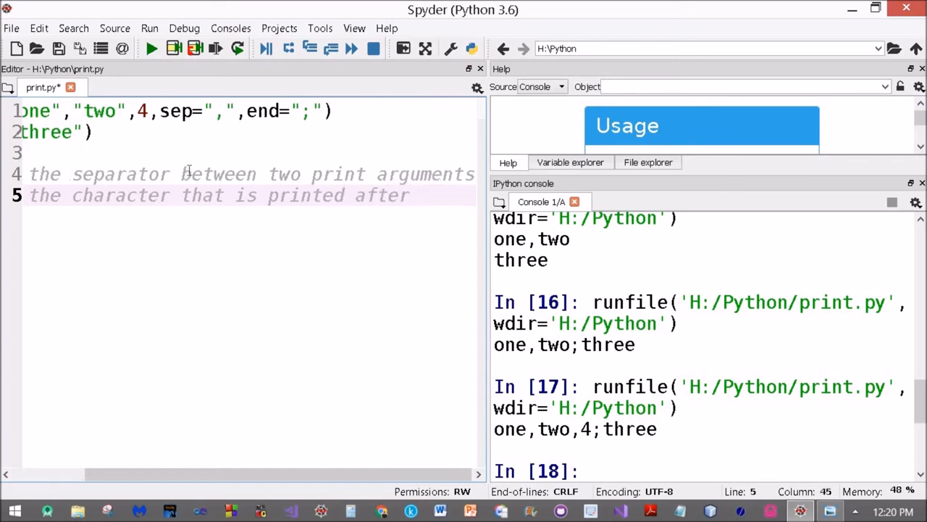
pyautogui.write('the complete print')
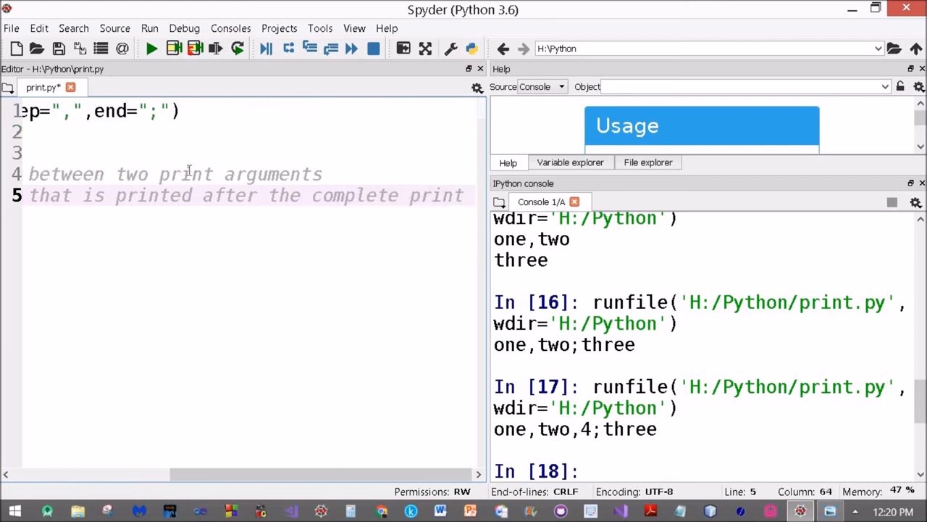
pyautogui.hscroll(3)
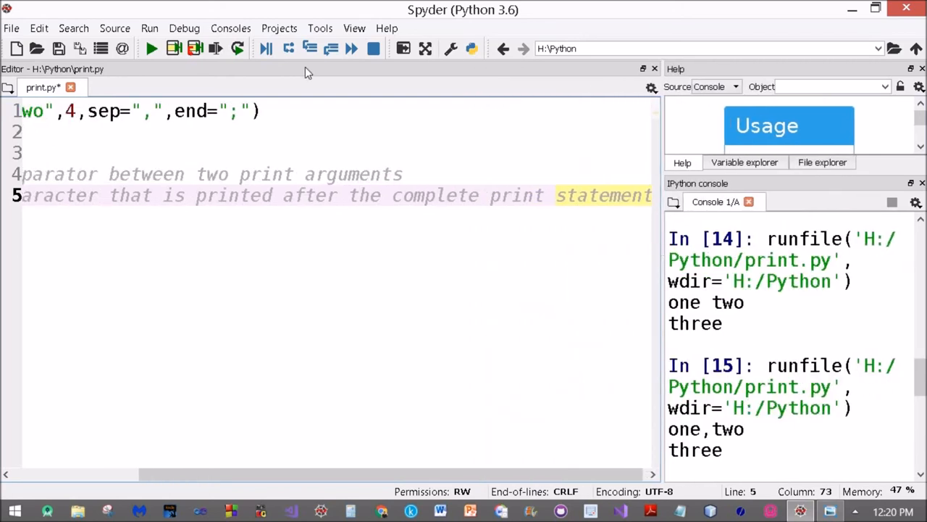
# Save the edited print.py script.
pyautogui.click(60, 49)
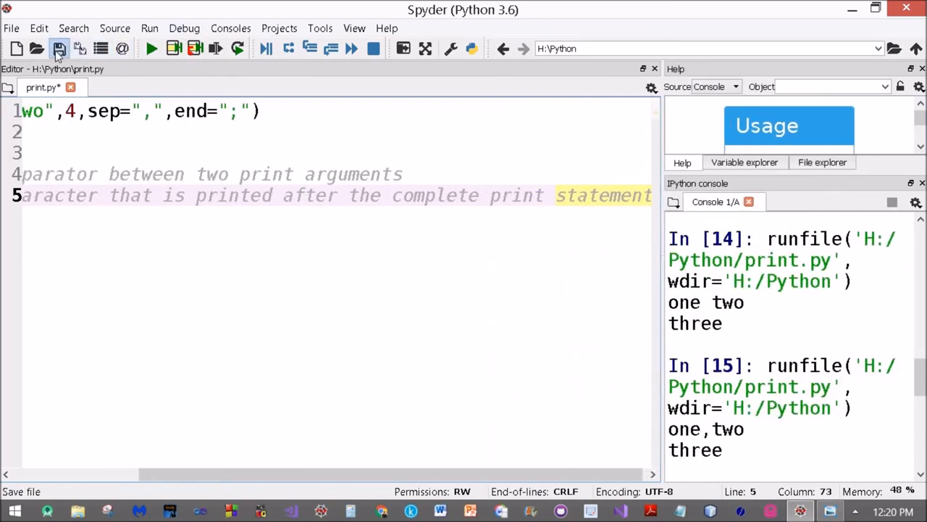
pyautogui.click(58, 48)
pyautogui.write('print(')
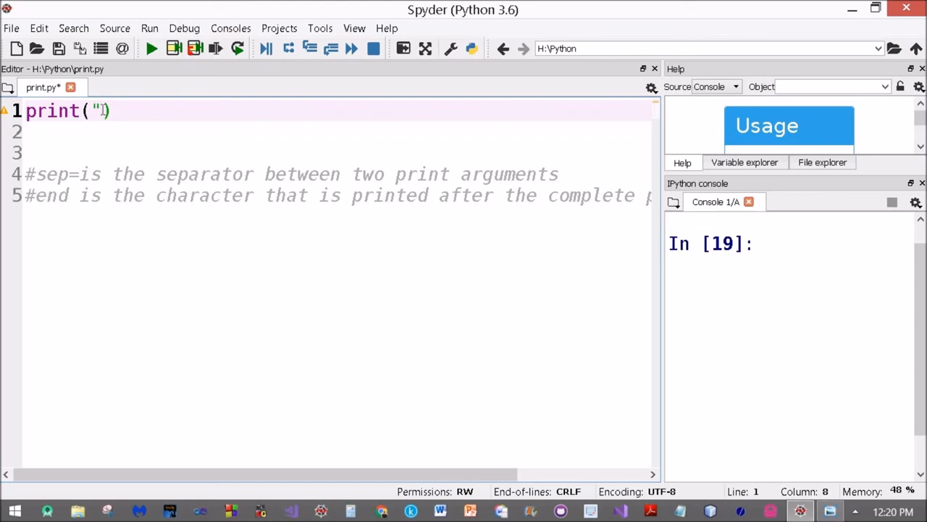
# Write print("*","**","***","****") and run it to show * ** *** **** on one line.
pyautogui.write('*')
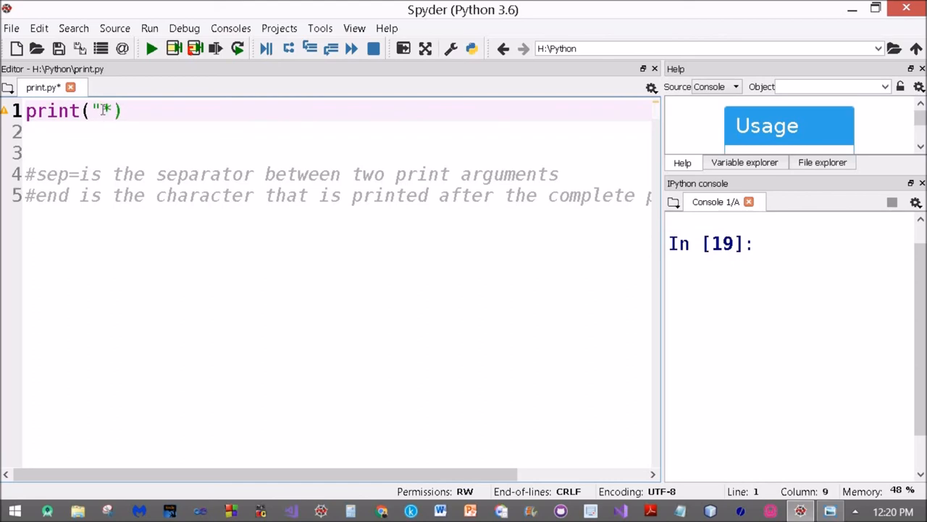
pyautogui.write(',""')
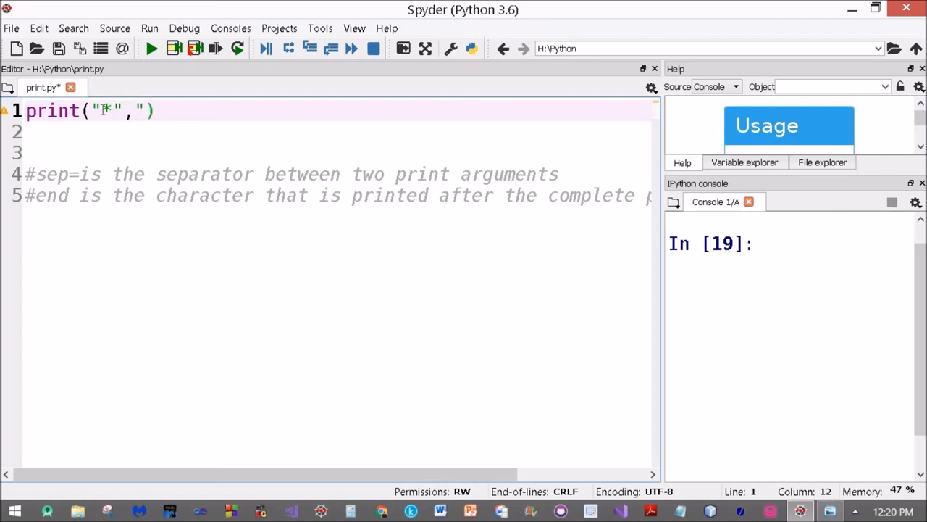
pyautogui.write('**')
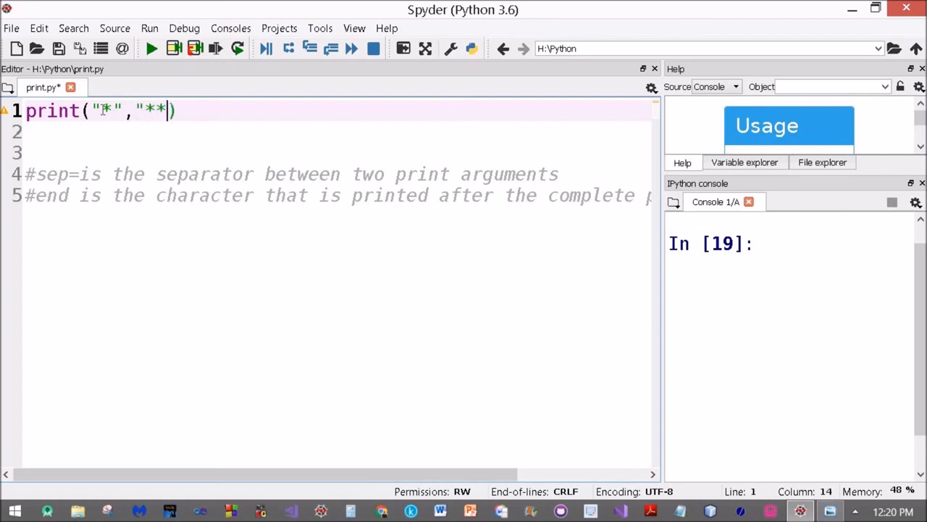
pyautogui.write(',"')
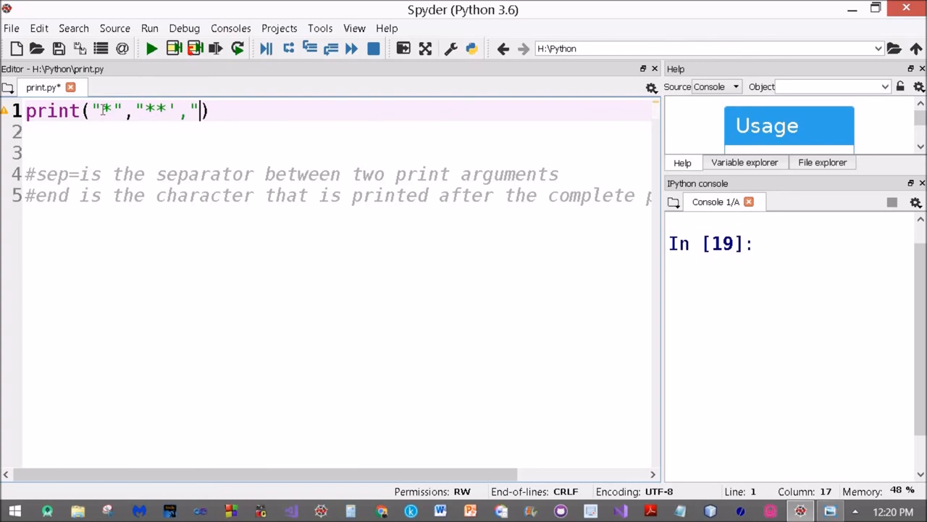
pyautogui.write('***')
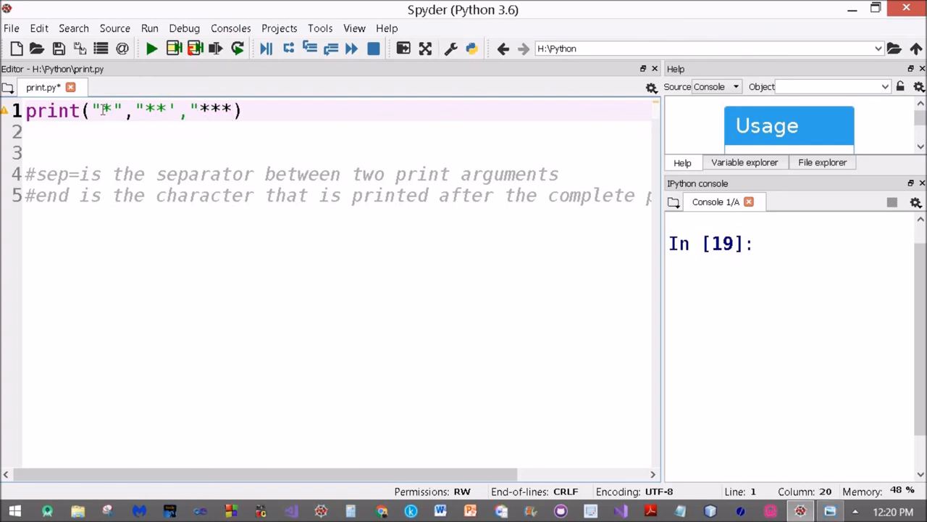
pyautogui.write(',"')
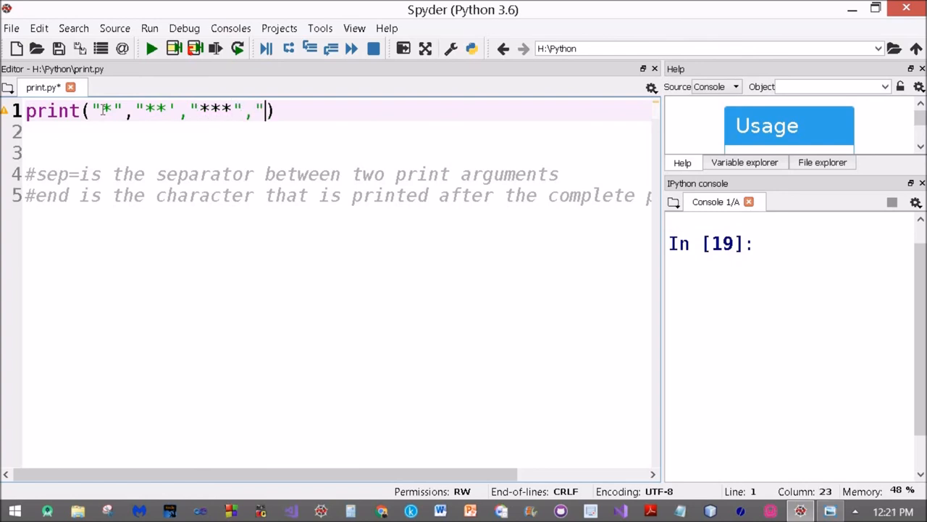
pyautogui.write('**')
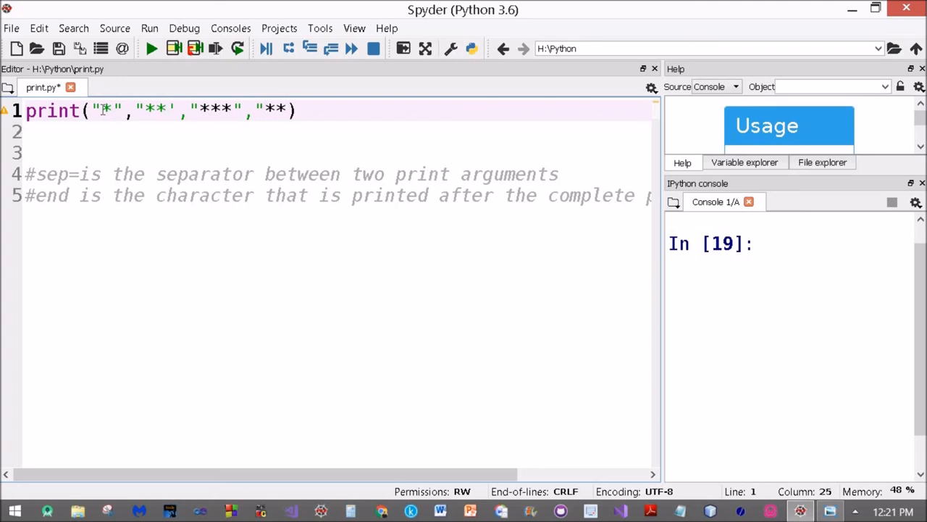
pyautogui.write('*')
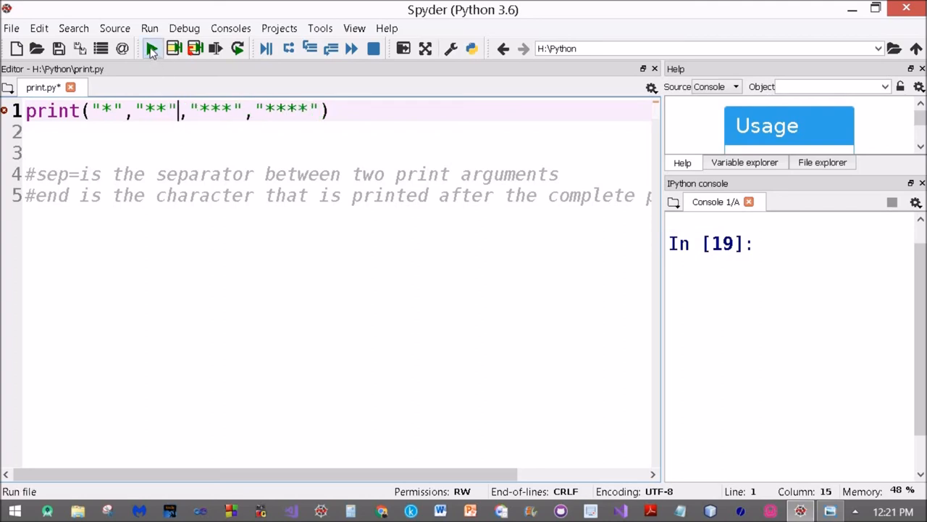
pyautogui.click(151, 48)
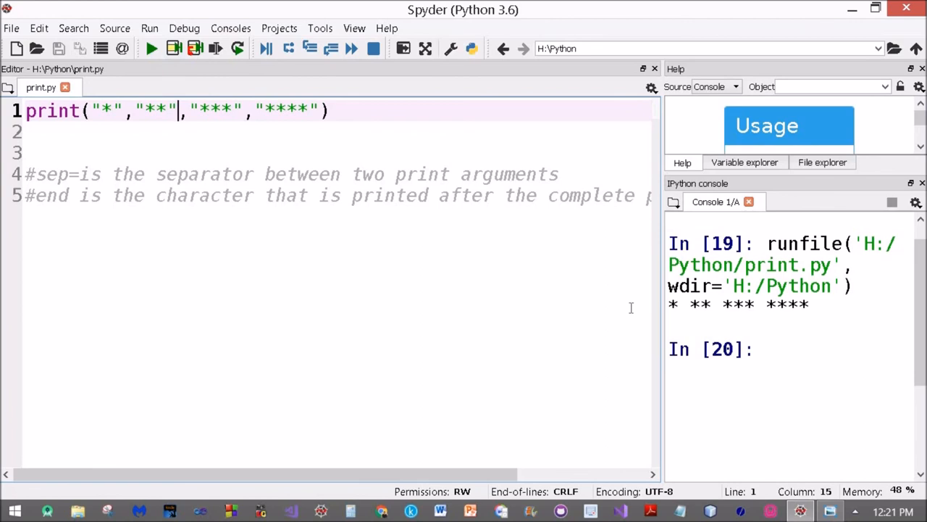
pyautogui.moveTo(475, 158)
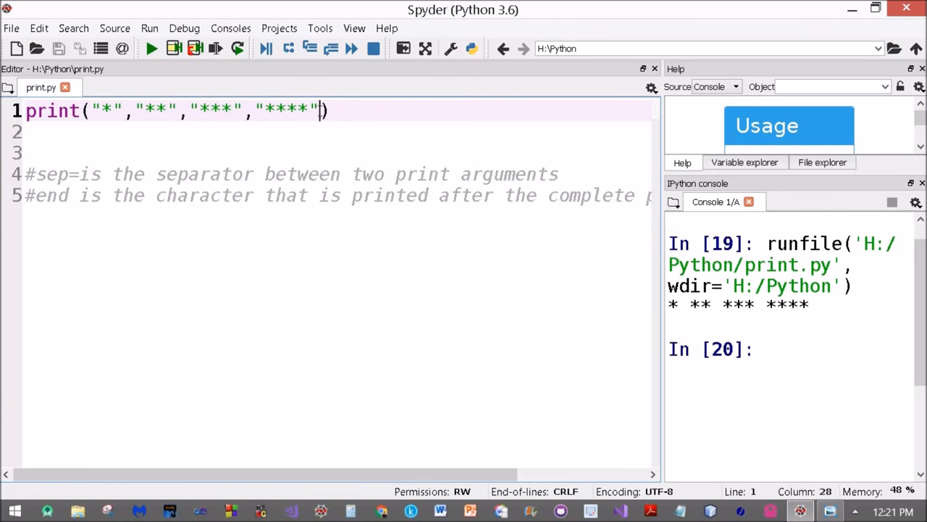
# Add sep="\n" to the star print and rerun so *, **, ***, **** stack on separate lines.
pyautogui.write(',sep')
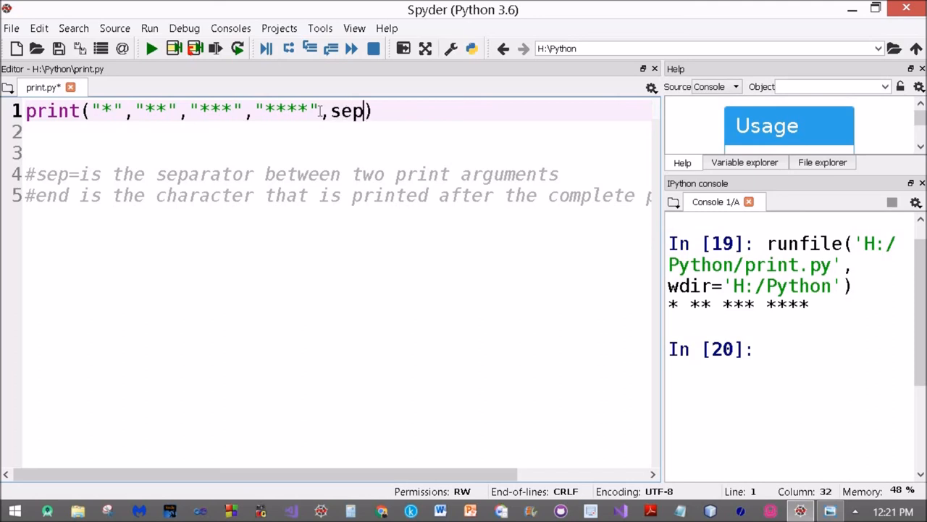
pyautogui.write('="')
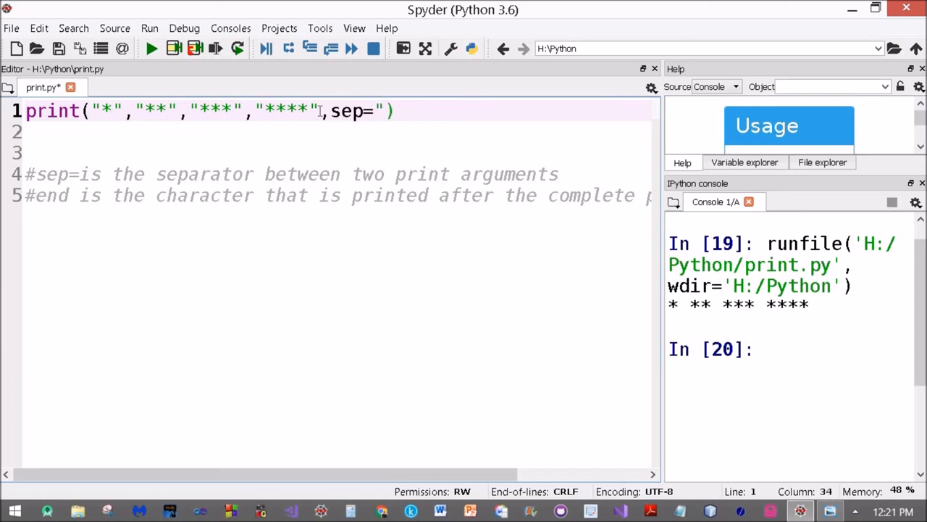
pyautogui.write('\\n')
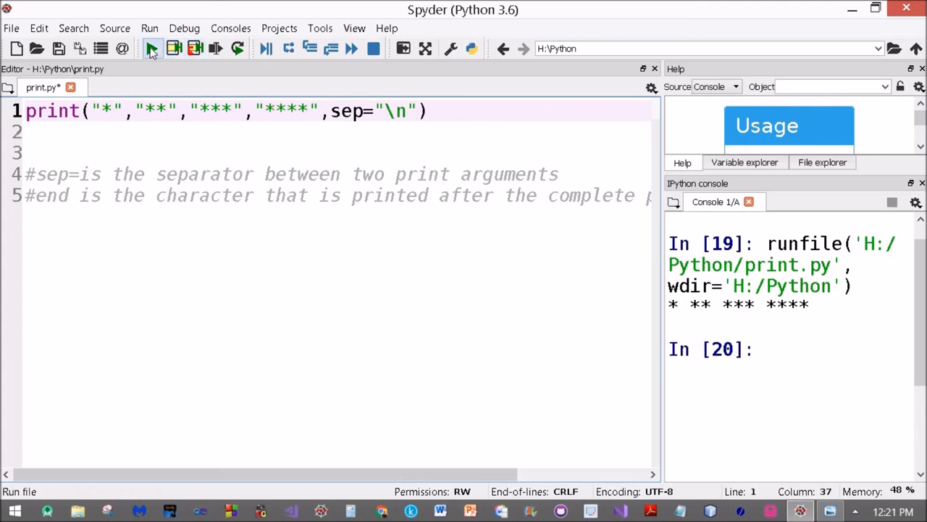
pyautogui.click(152, 49)
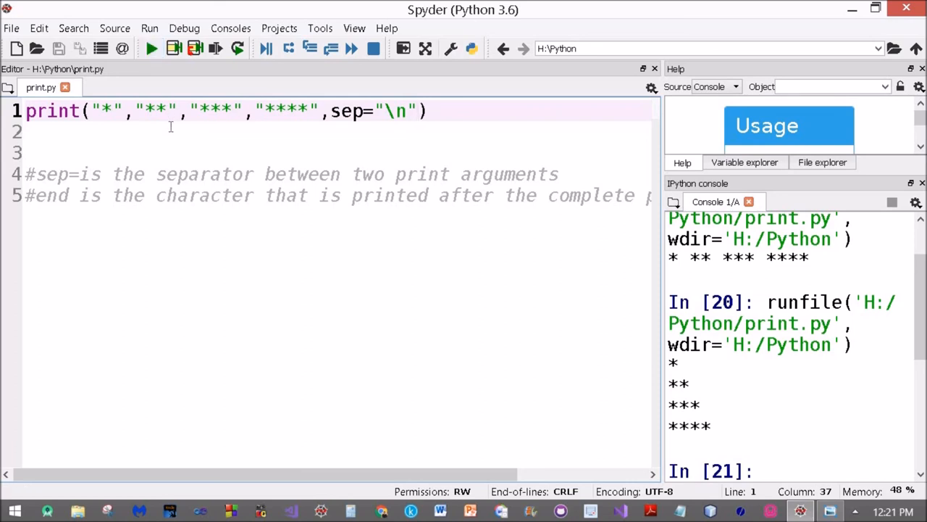
pyautogui.moveTo(171, 131)
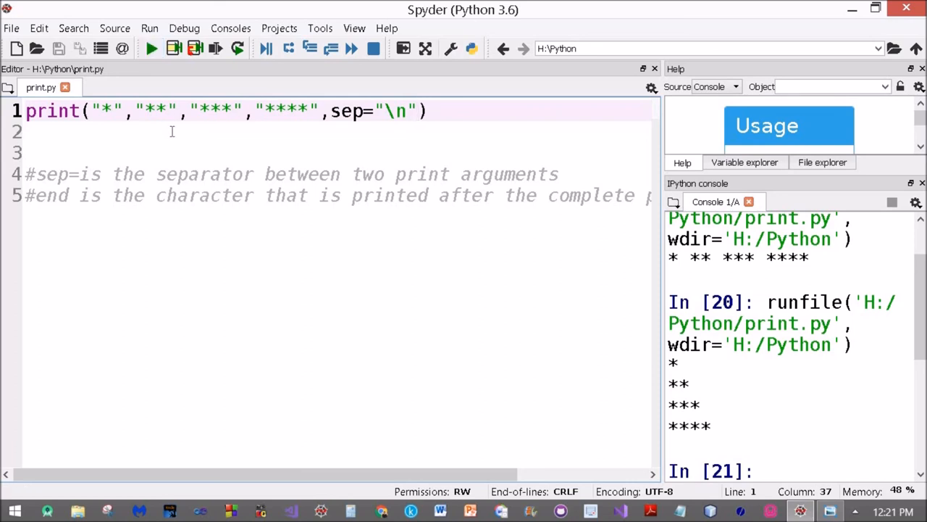